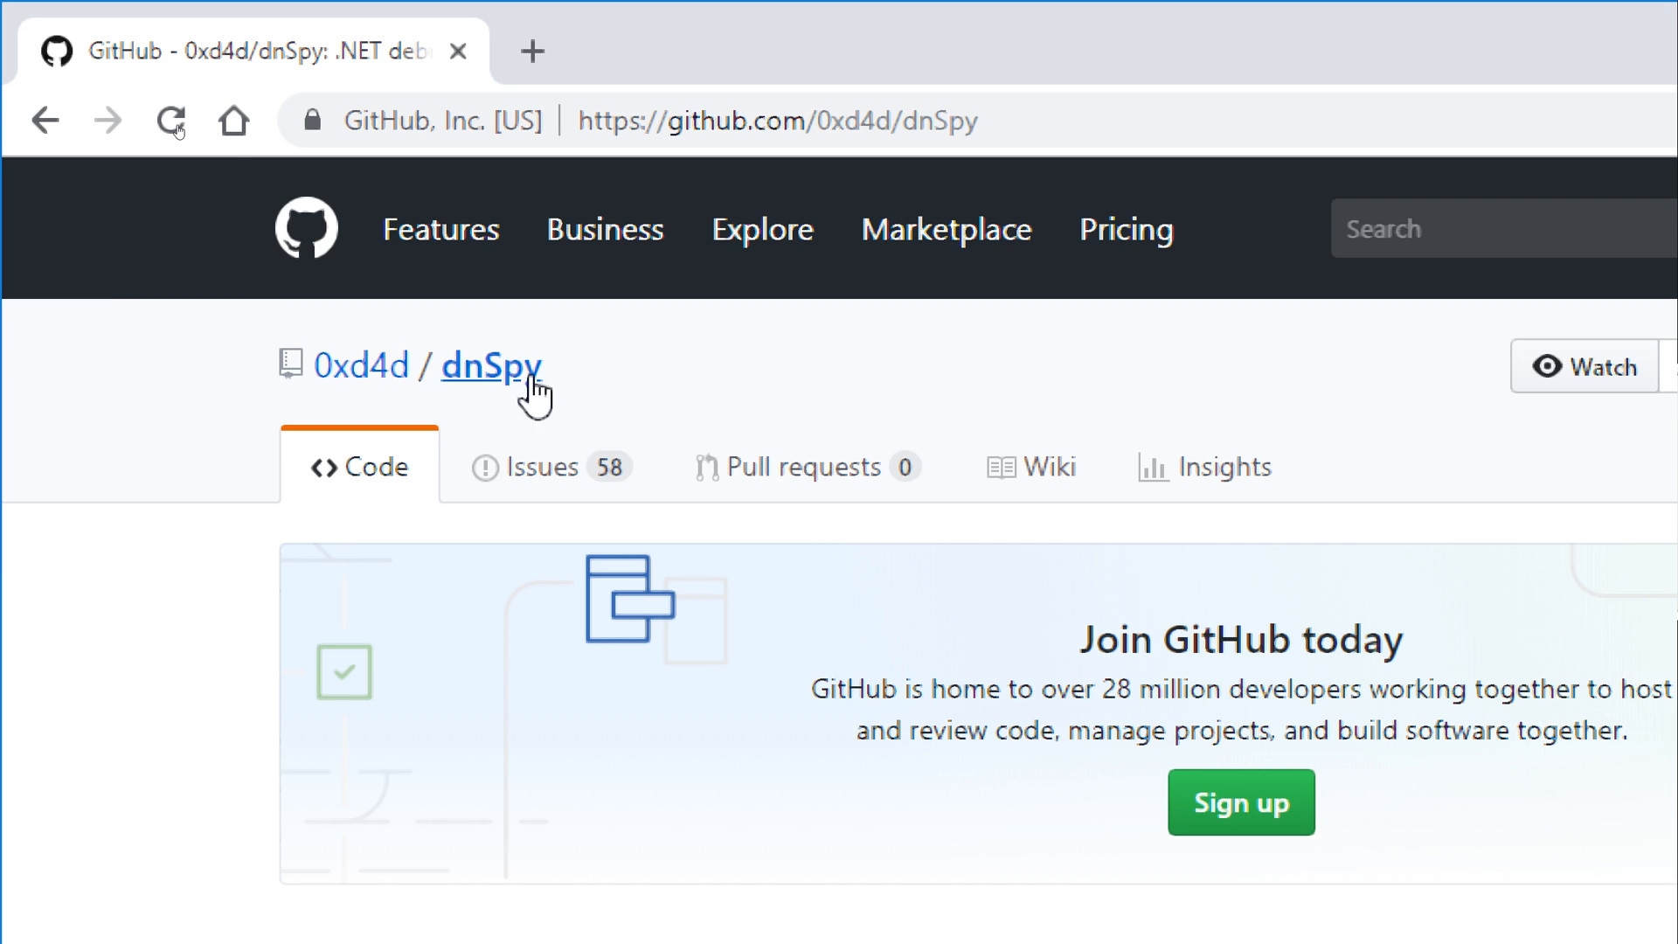
Reach the dnSpy v5.0.x release Assets list with dnSpy.zip on GitHub.
scroll("down", 3)
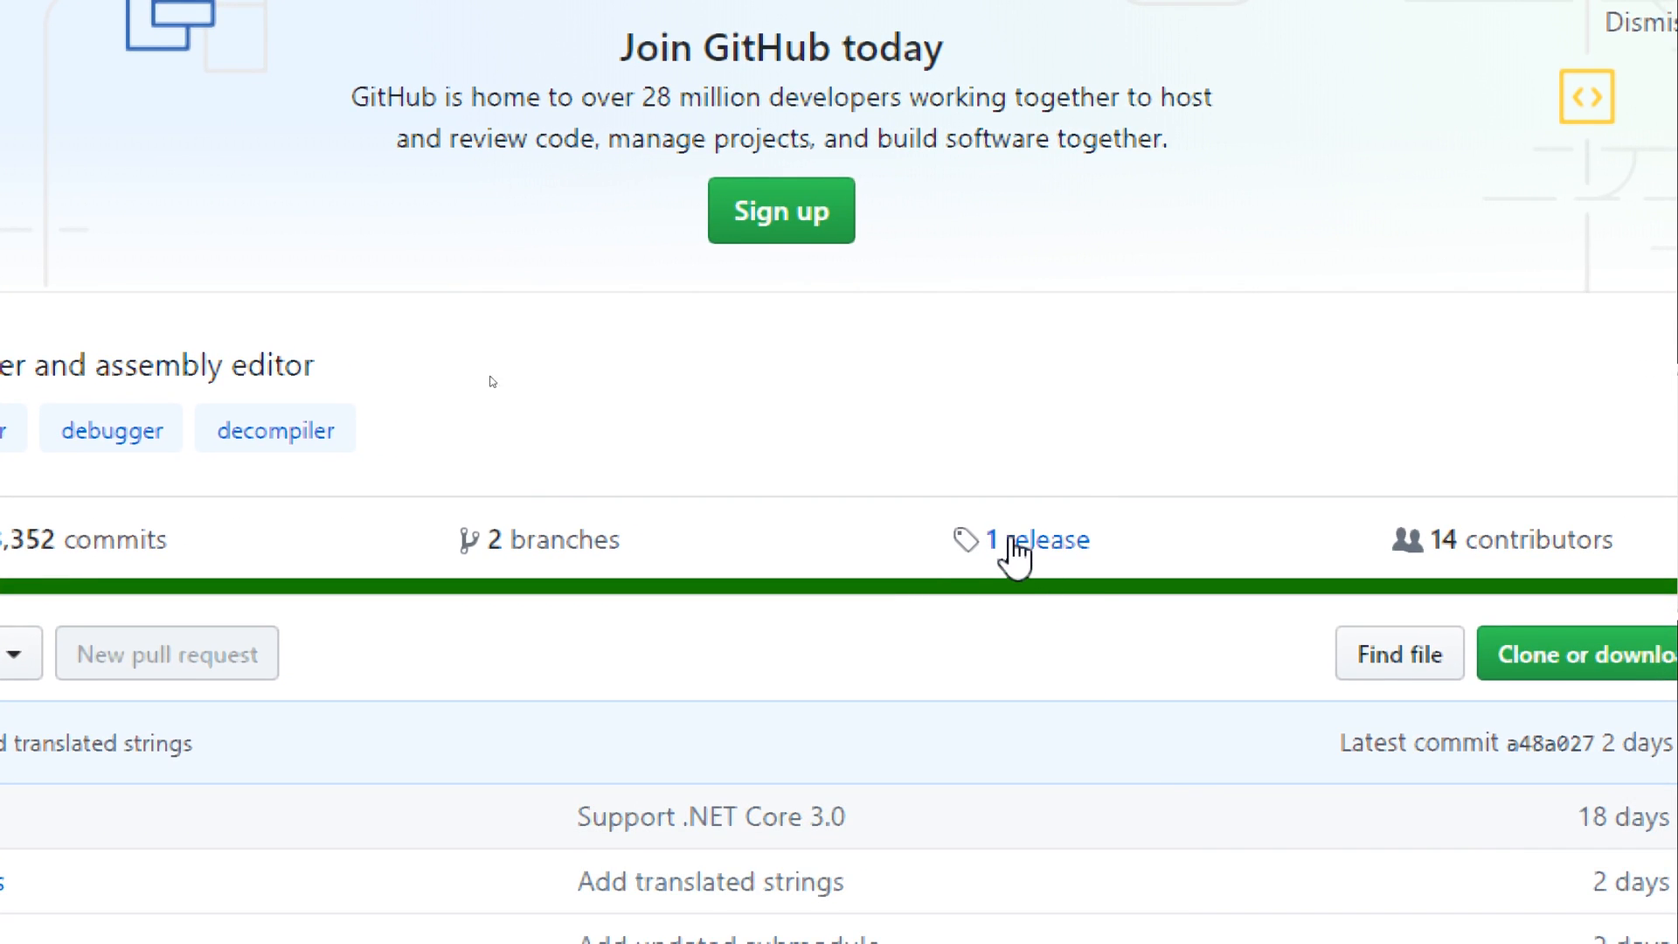
left_click(1033, 540)
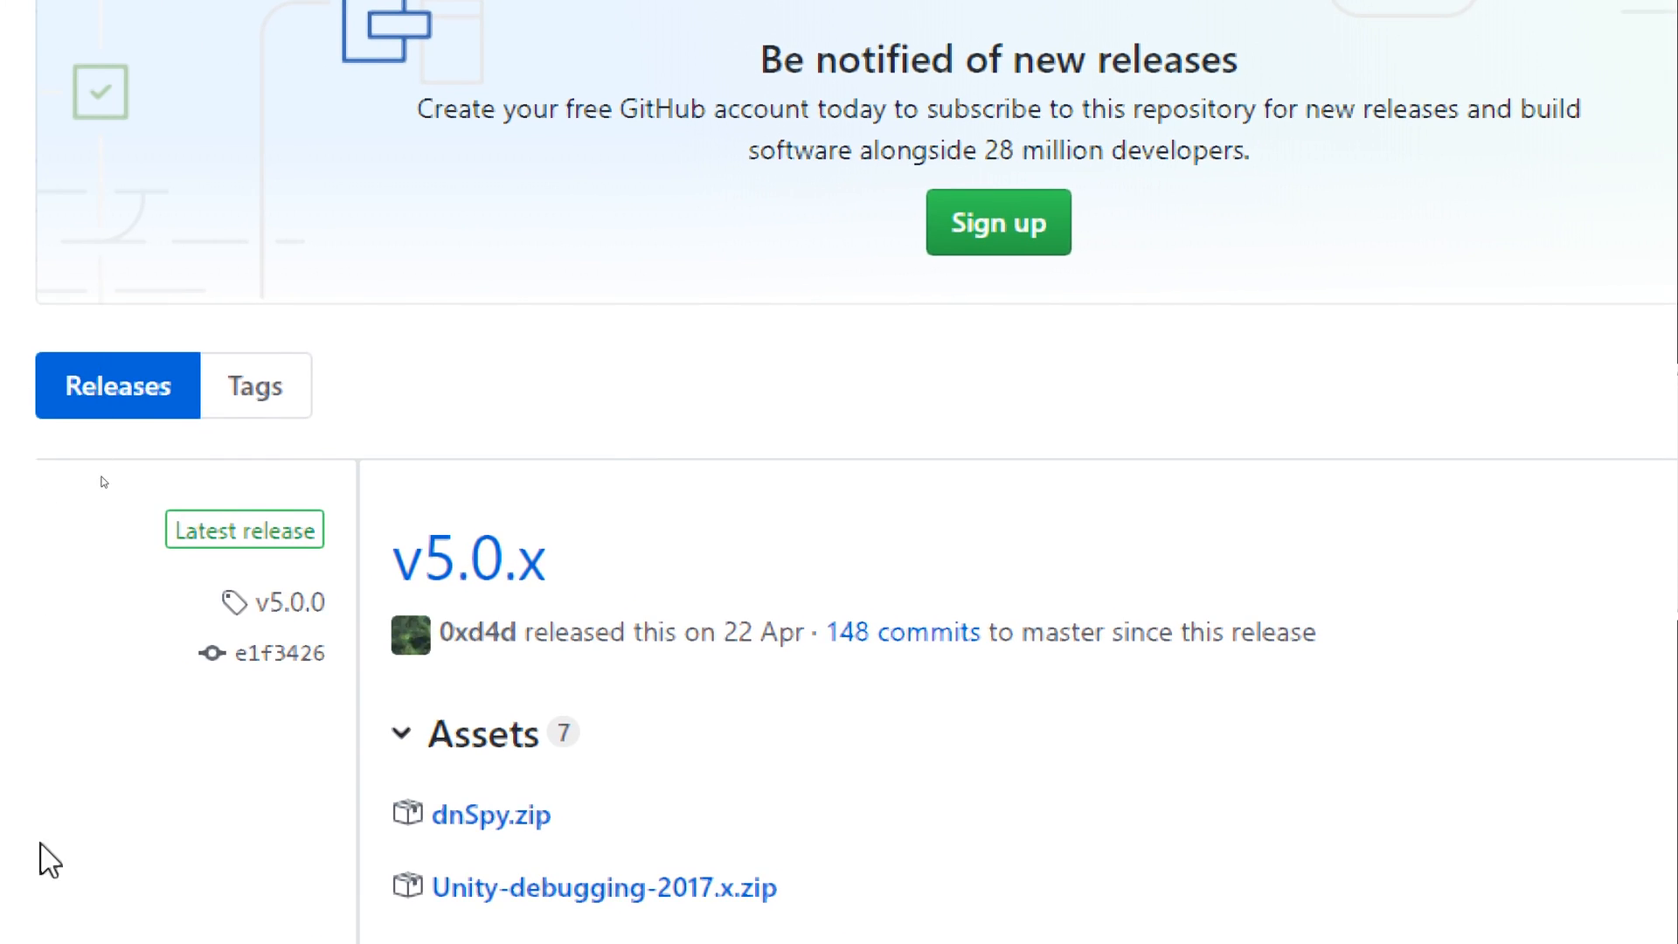
scroll("down", 3)
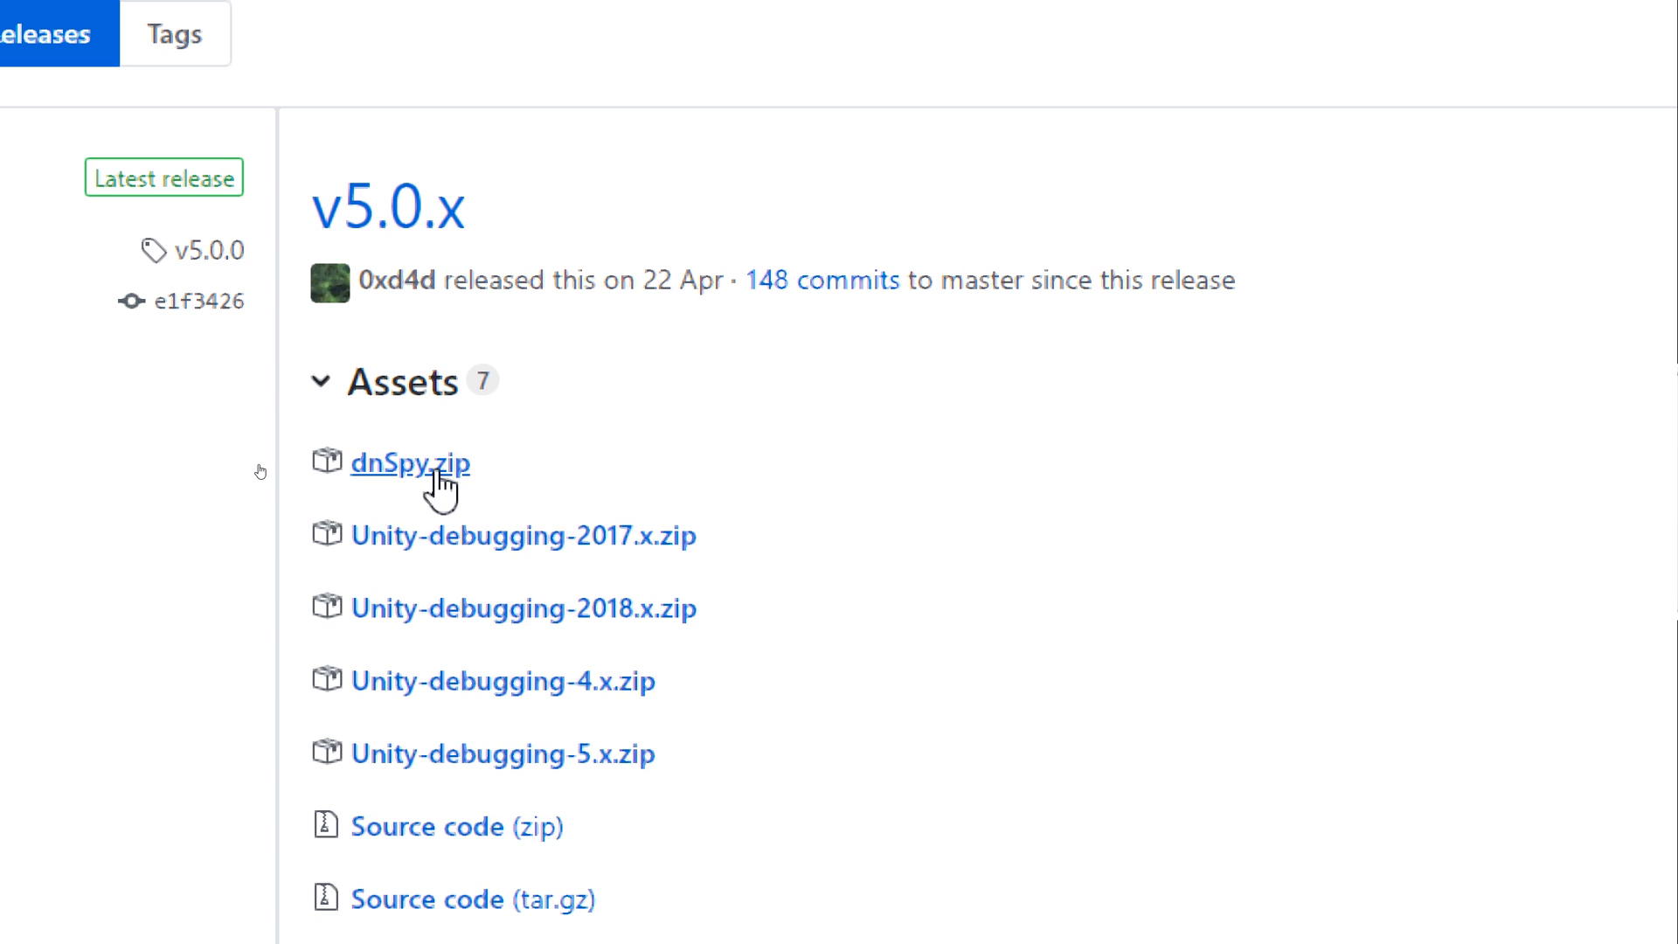
mouse_move(437, 477)
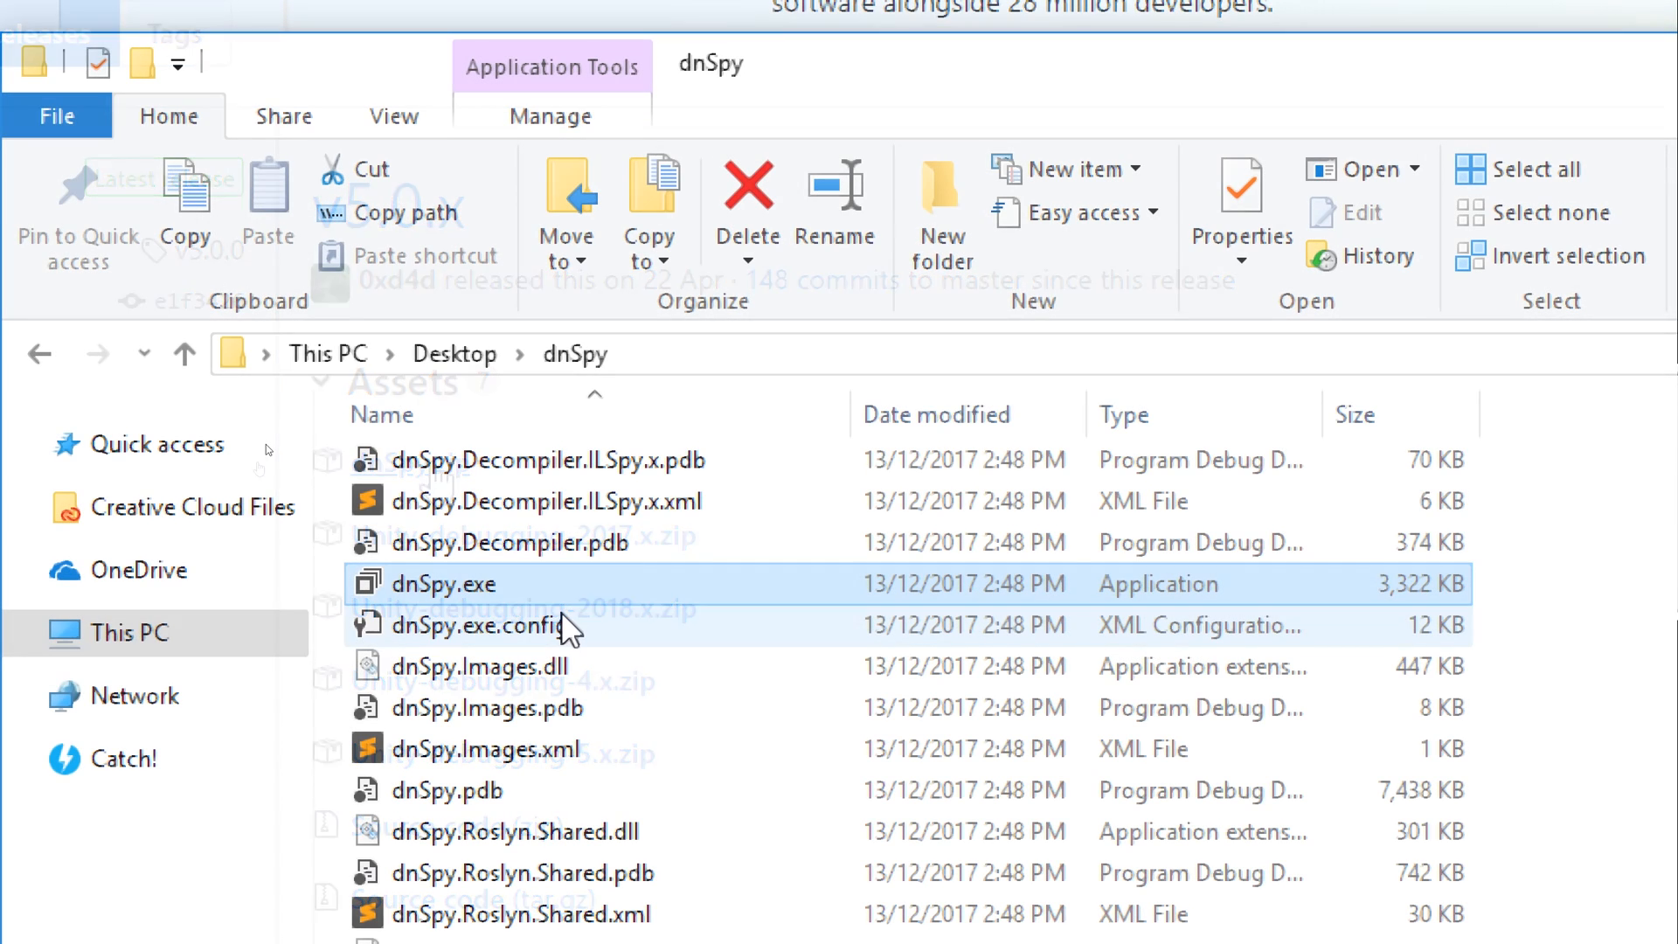
mouse_move(460, 584)
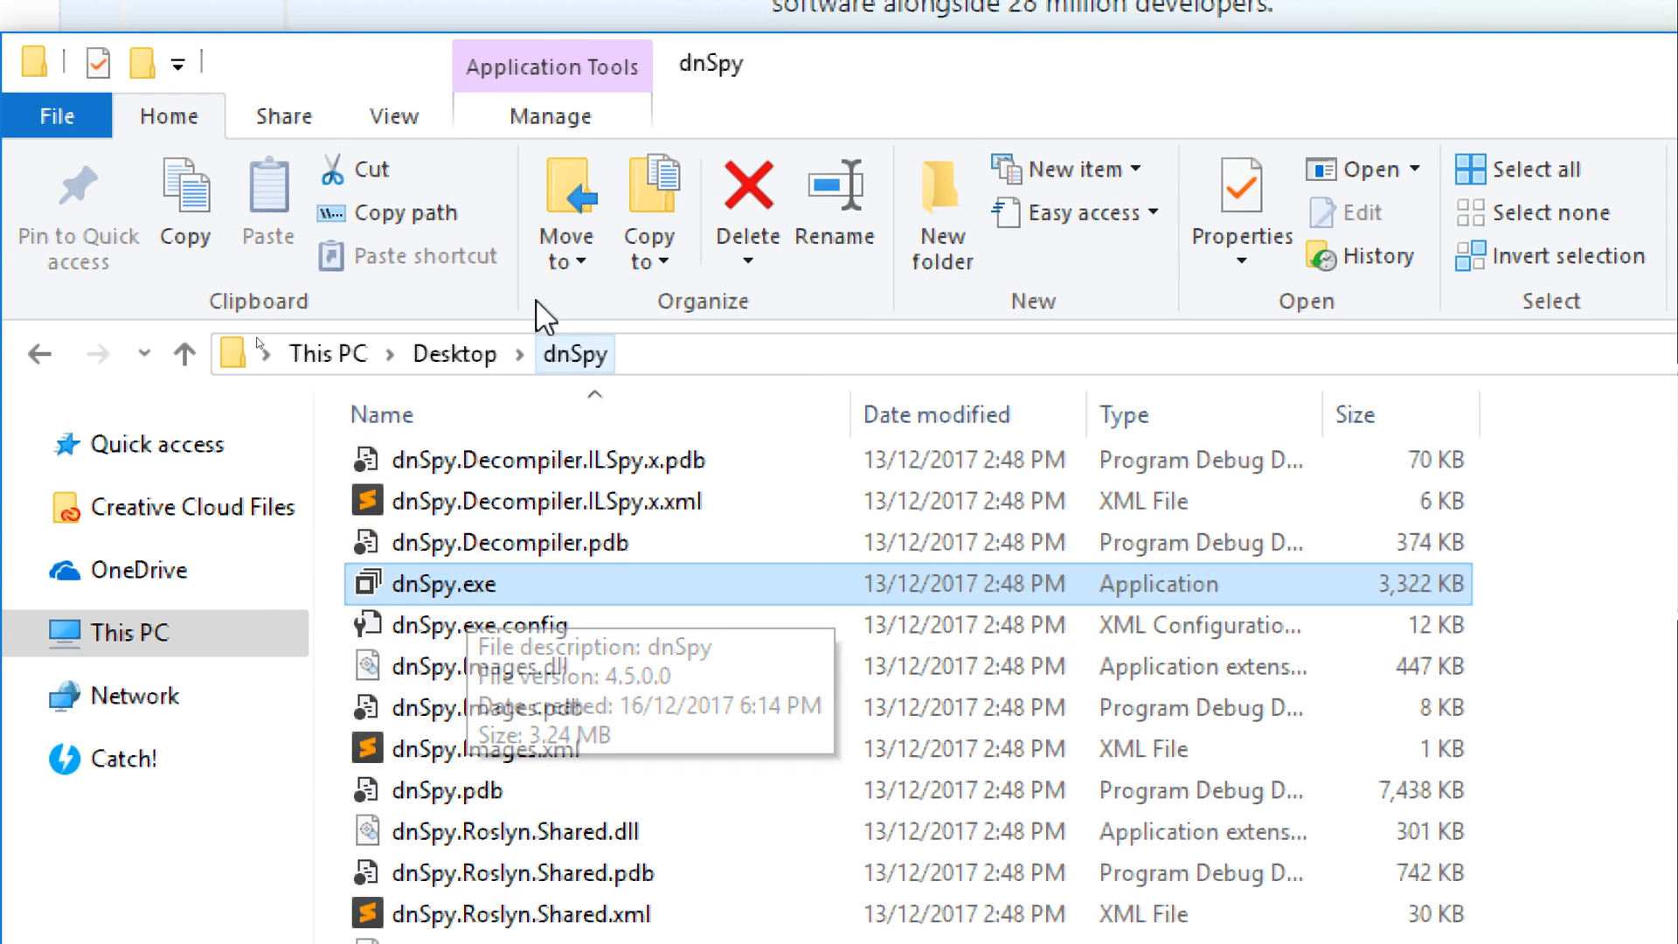
Launch dnSpy.exe from the Desktop dnSpy folder.
left_click(393, 115)
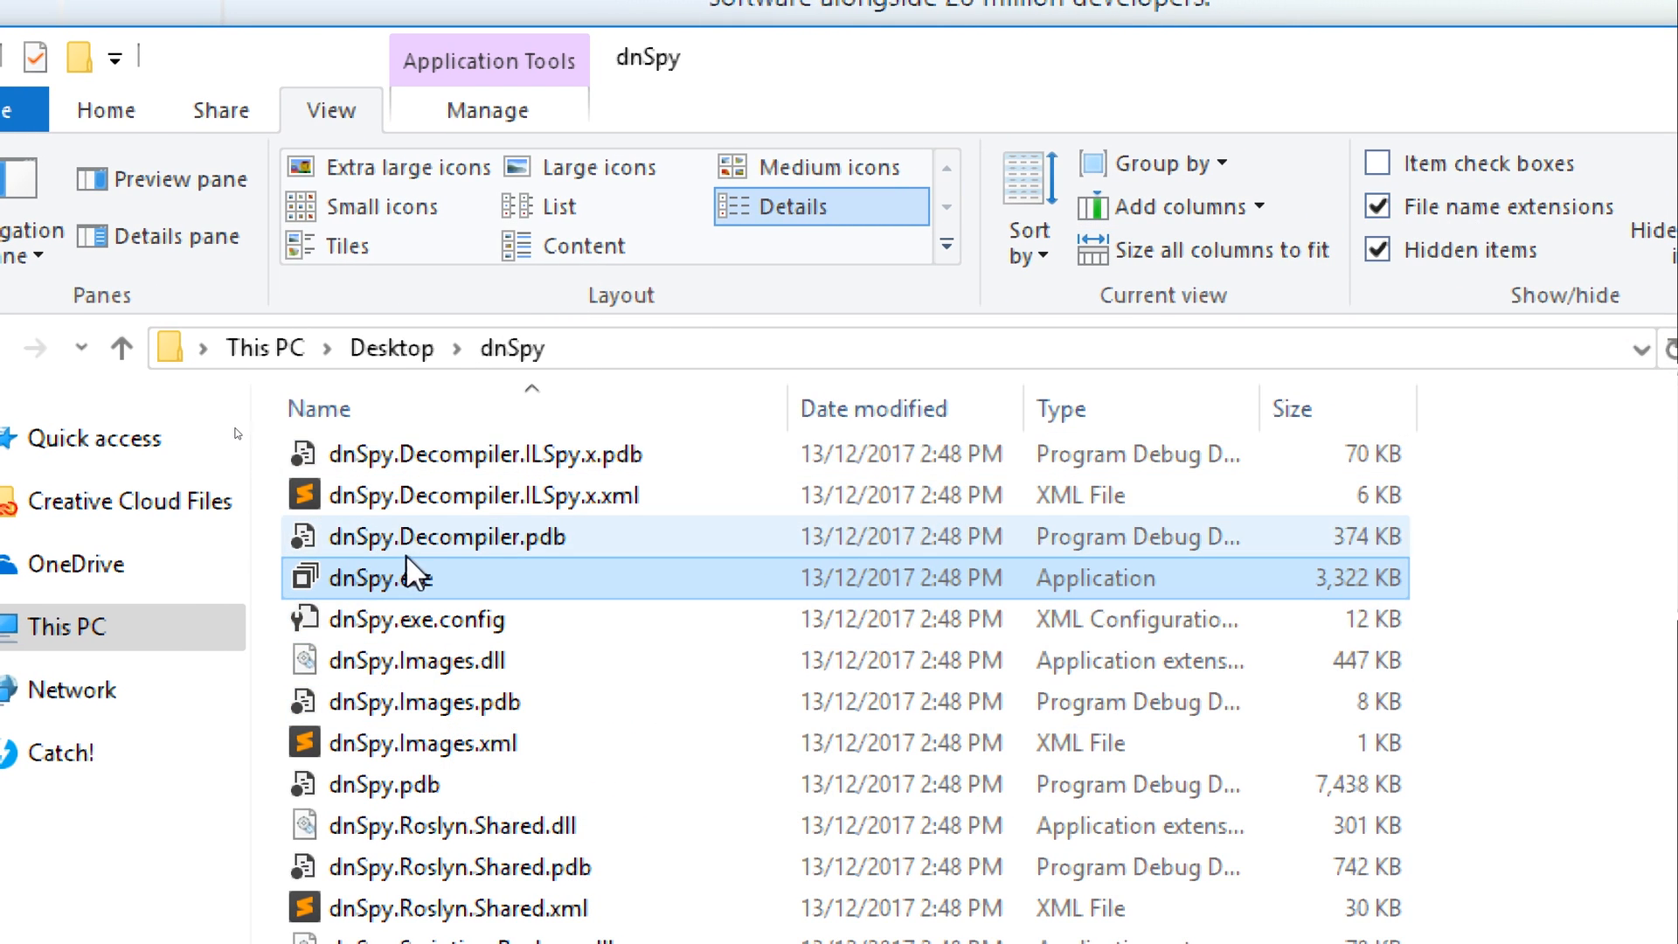
double_click(372, 579)
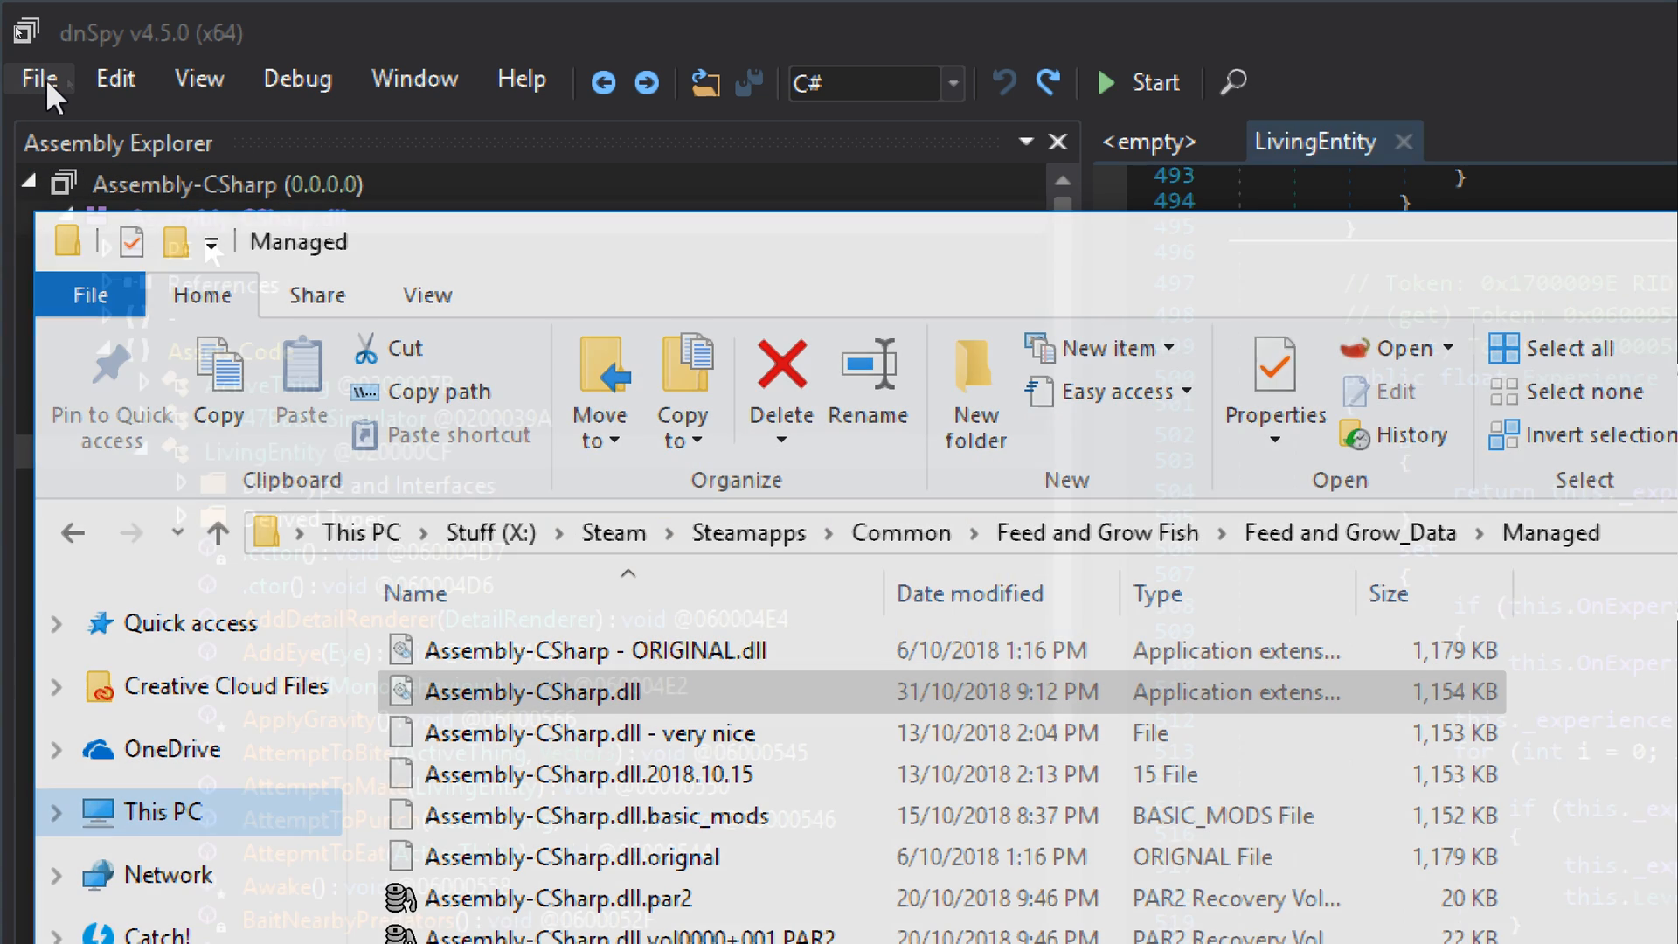
Load Assembly-CSharp.dll and show LivingEntity's decompiled GetRequiredExp() method.
left_click(38, 78)
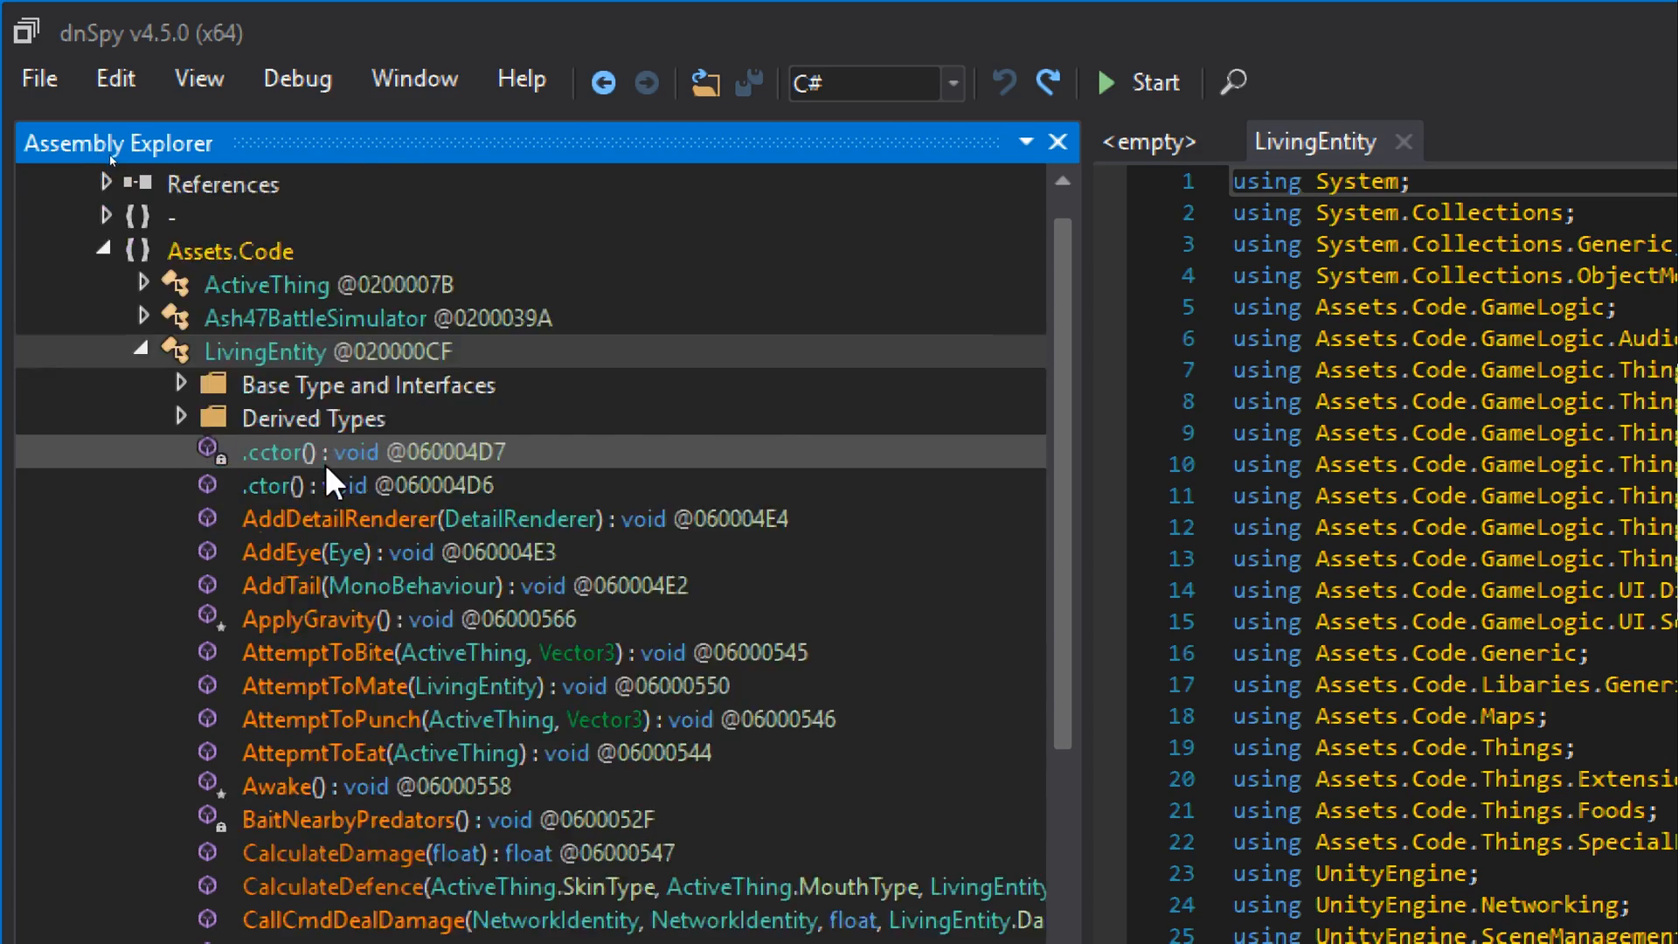
scroll("down", 3)
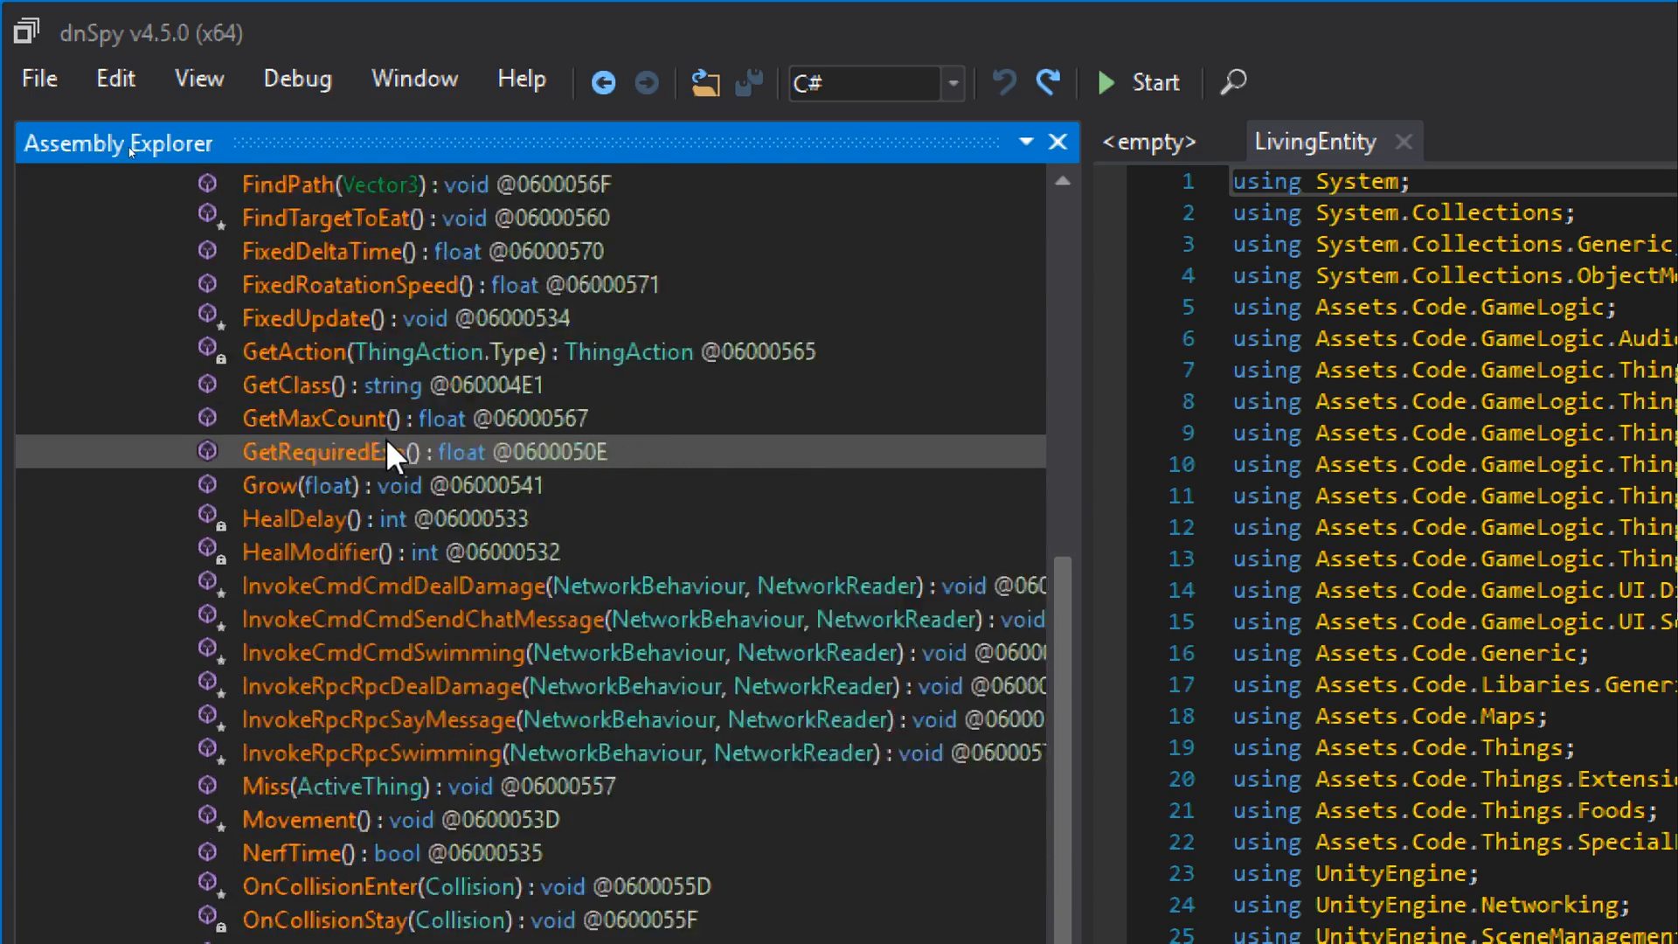
scroll("down", 3)
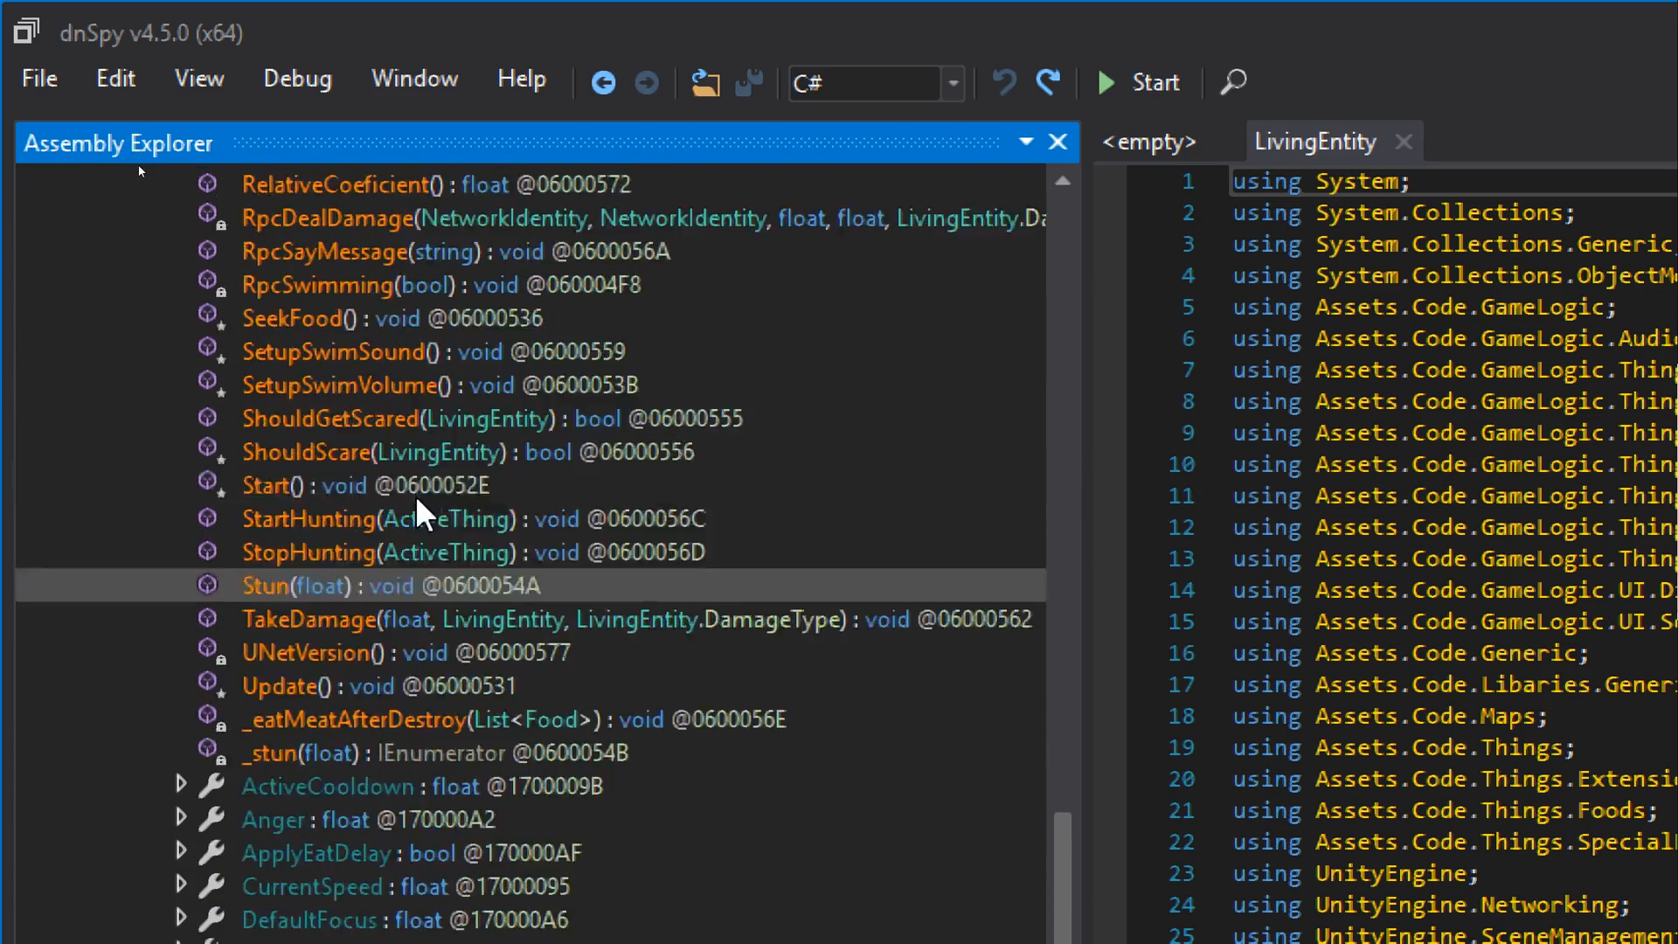
scroll("up", 3)
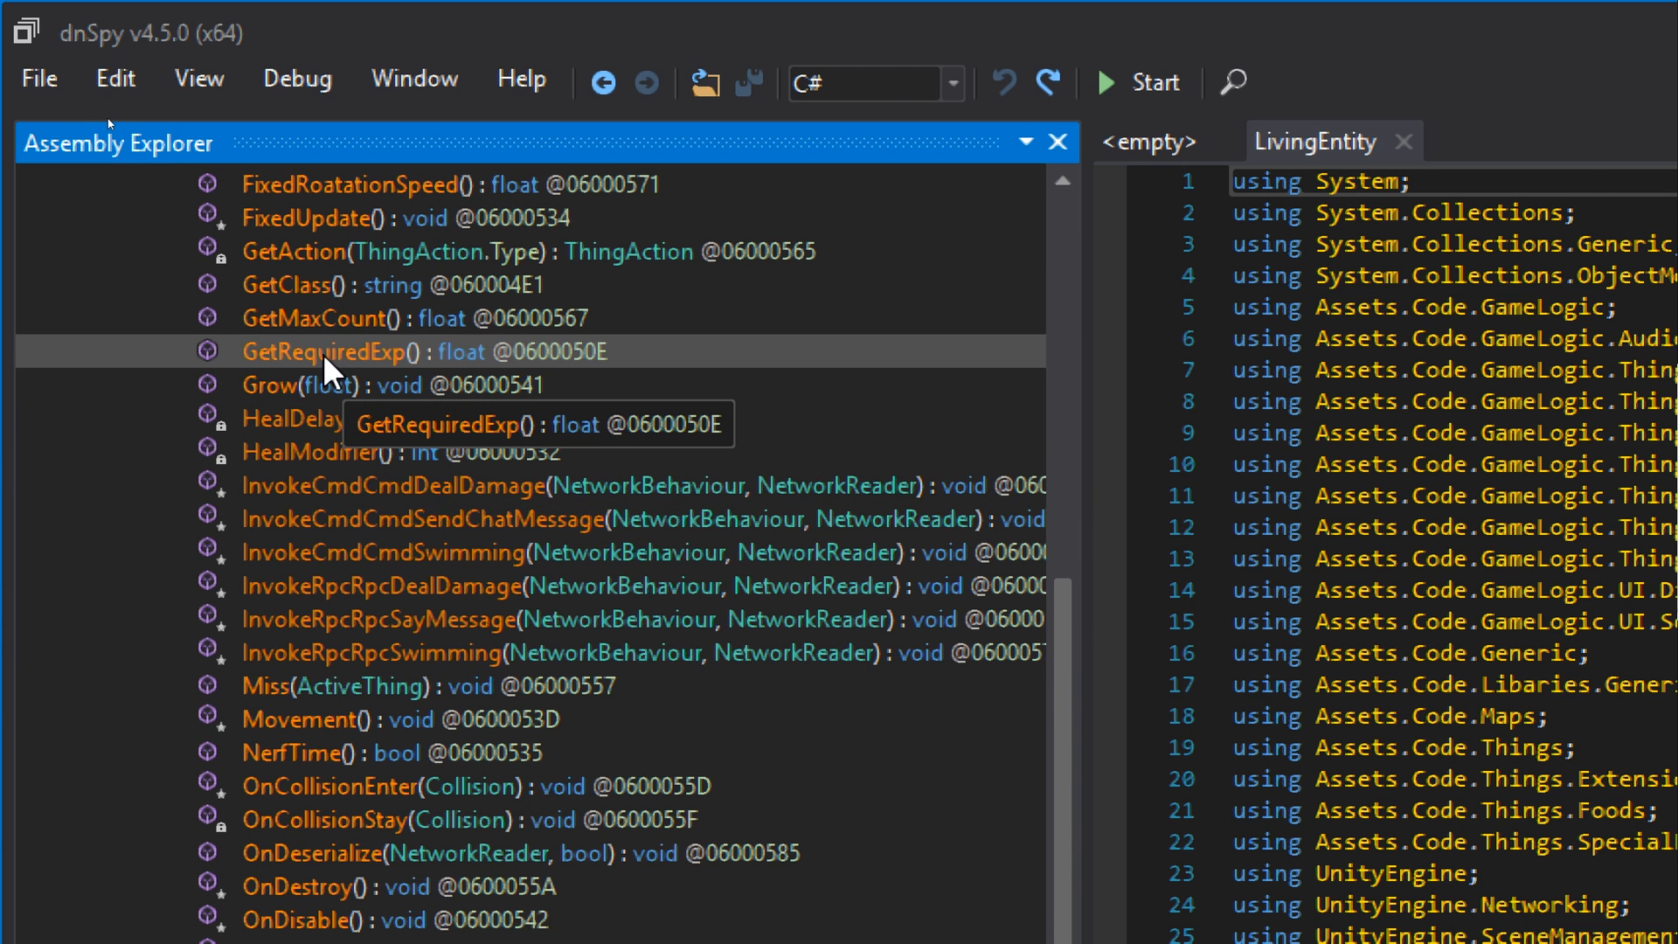
double_click(322, 351)
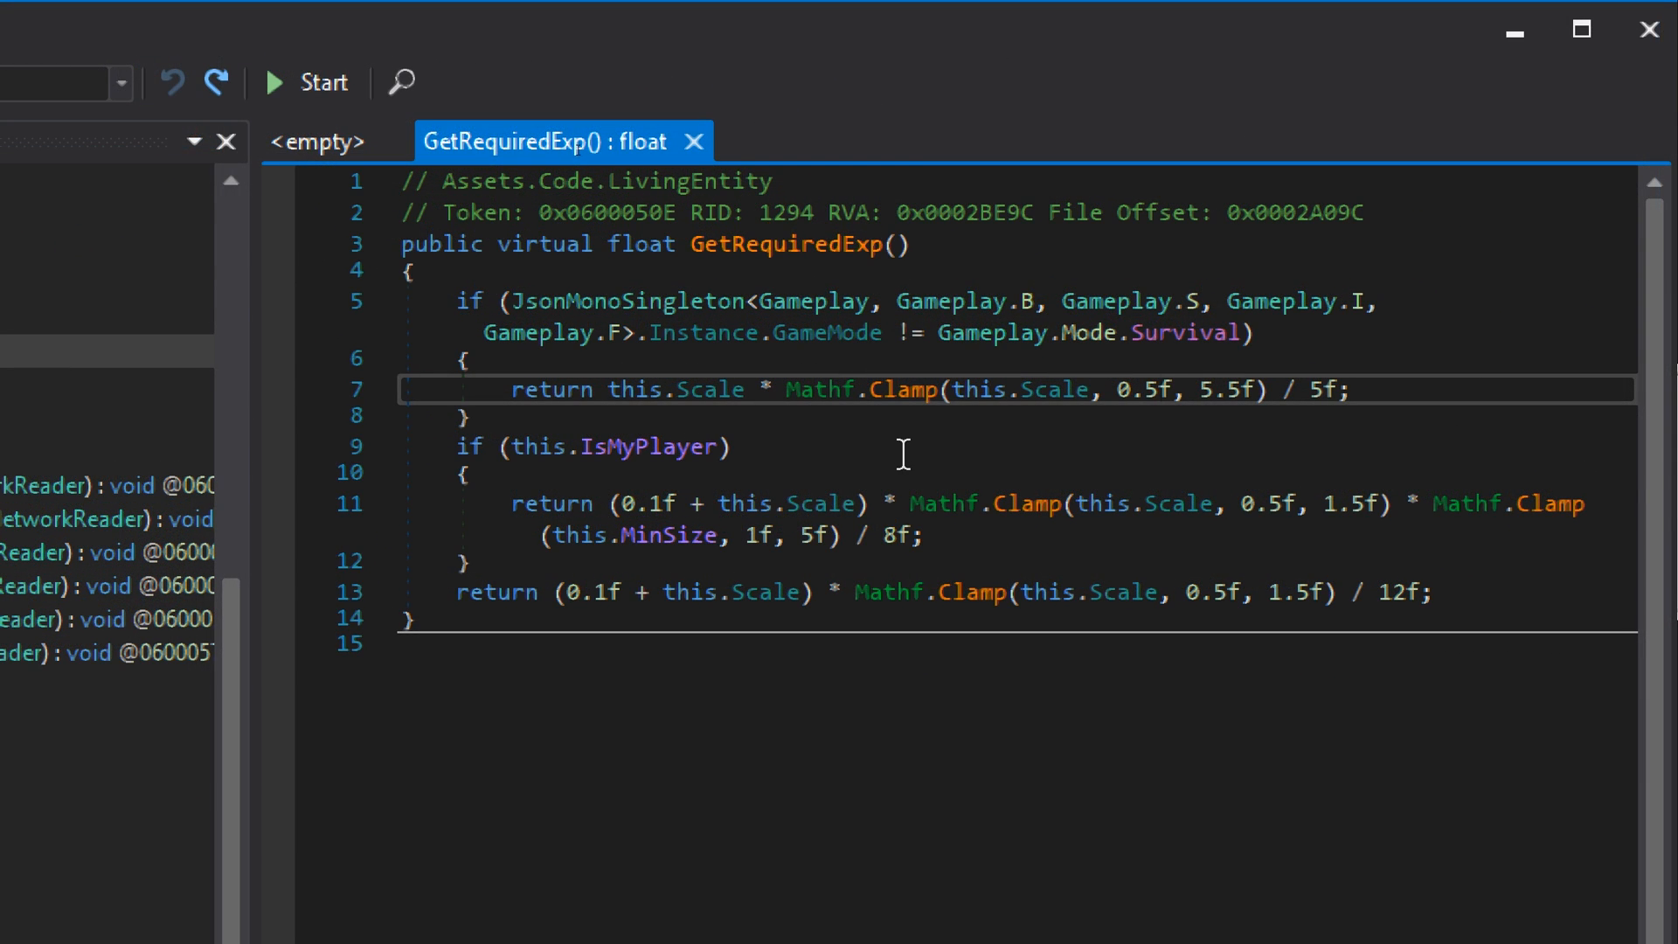
mouse_move(994, 465)
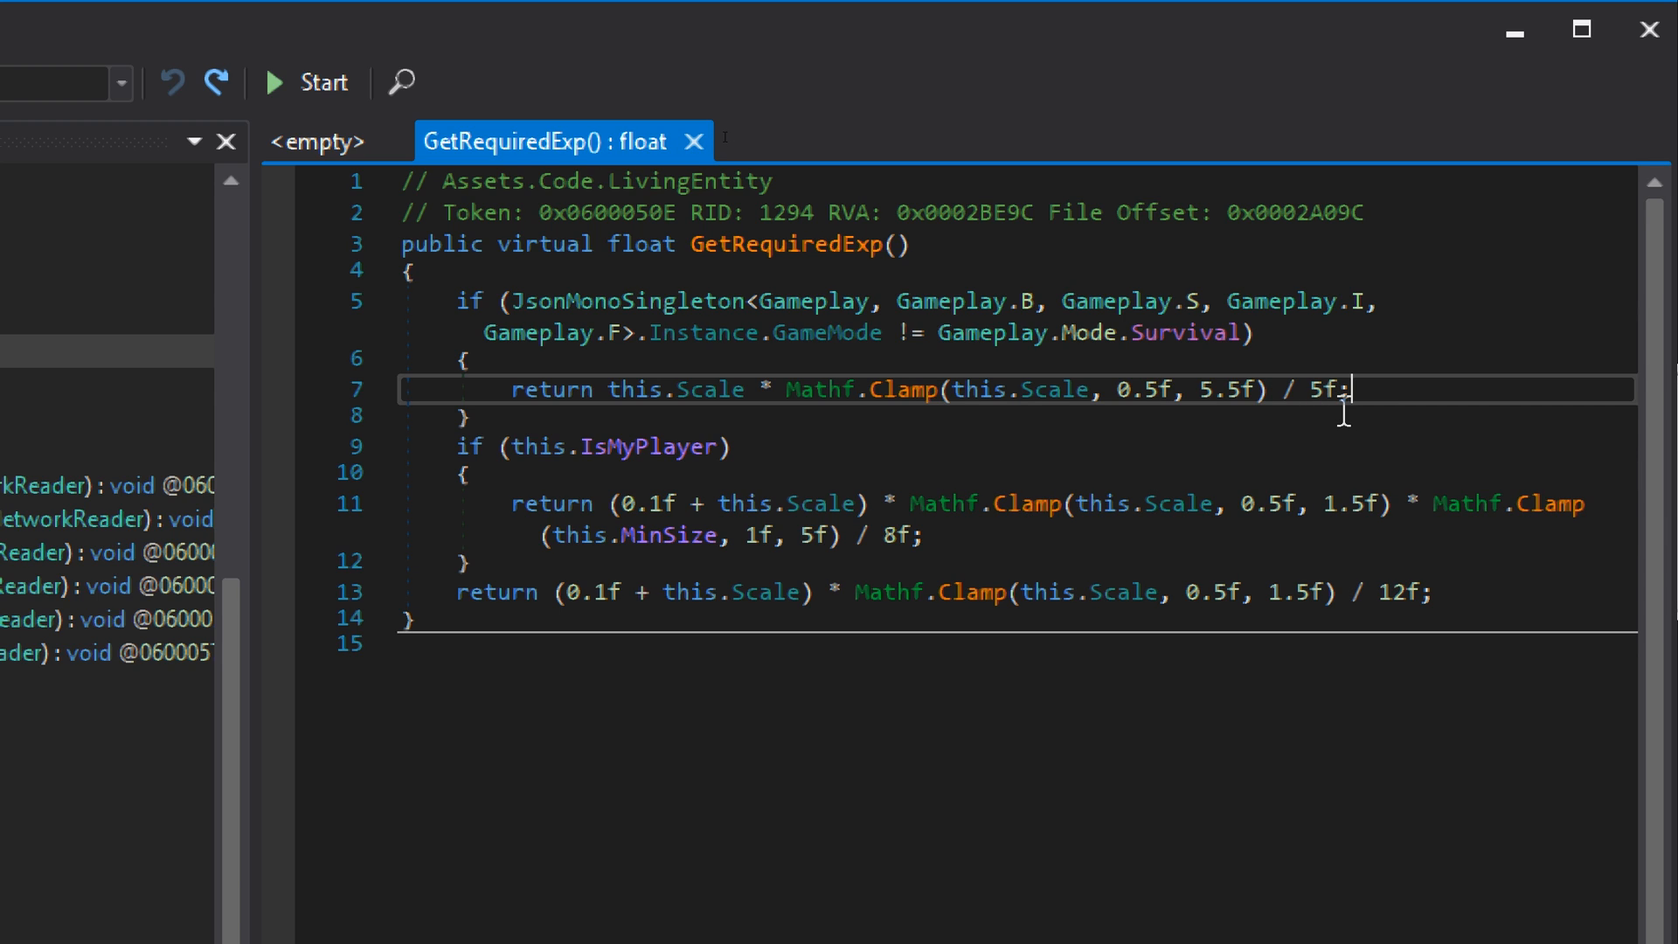
mouse_move(1396, 398)
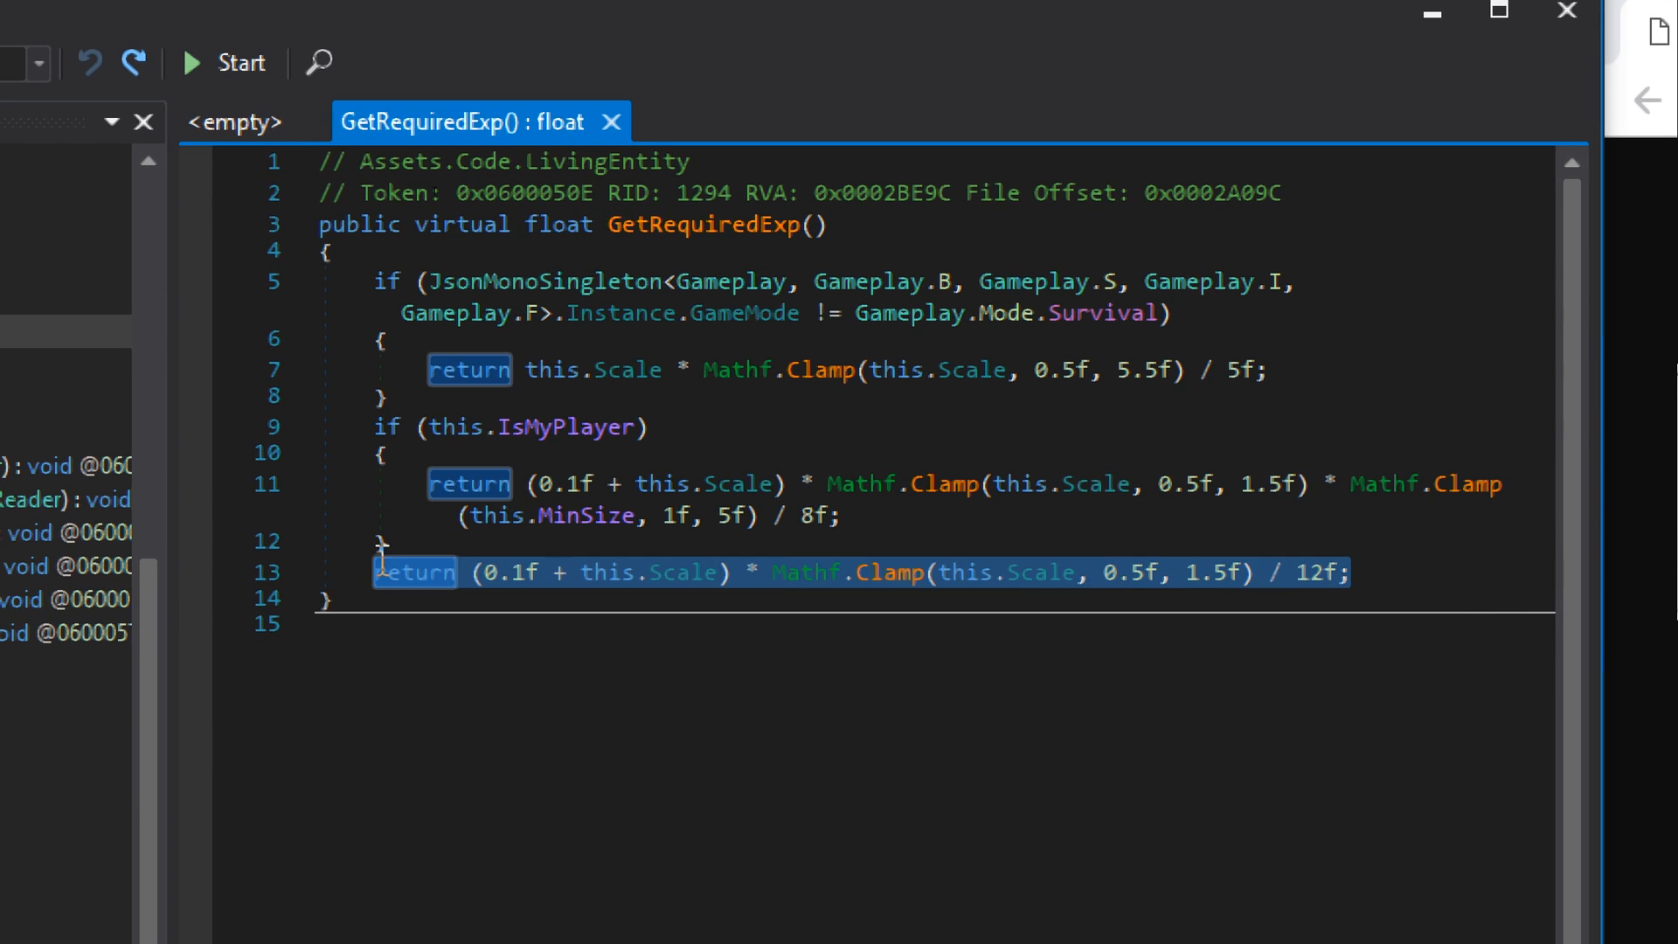
left_click(1256, 369)
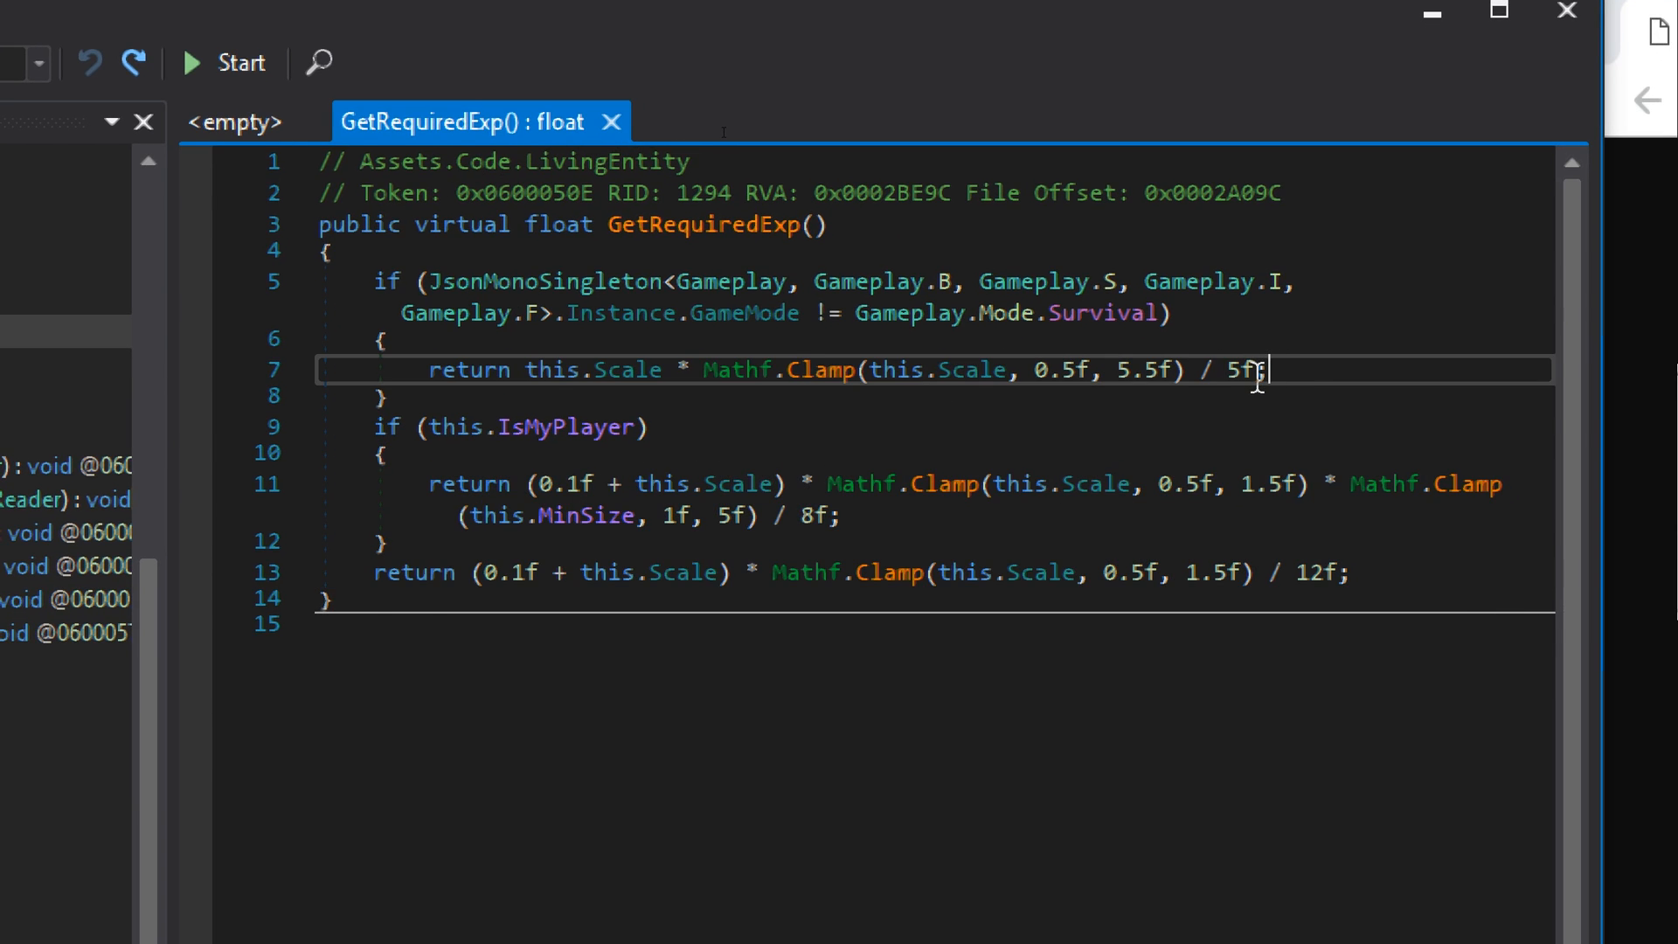
double_click(1246, 371)
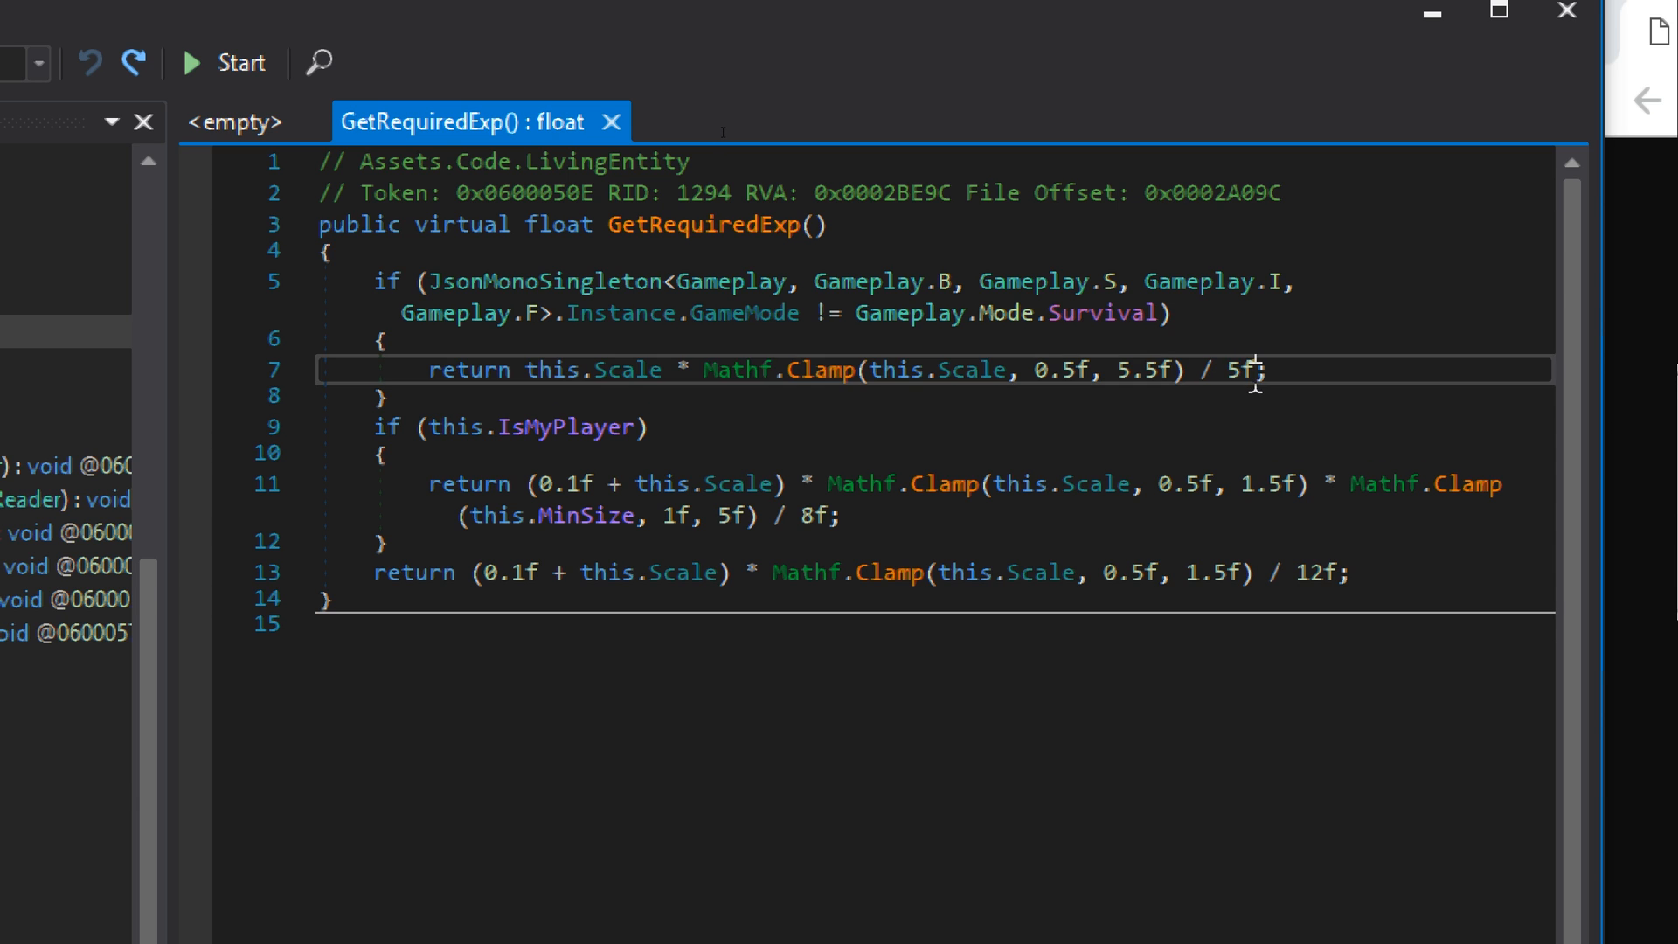
right_click(820, 369)
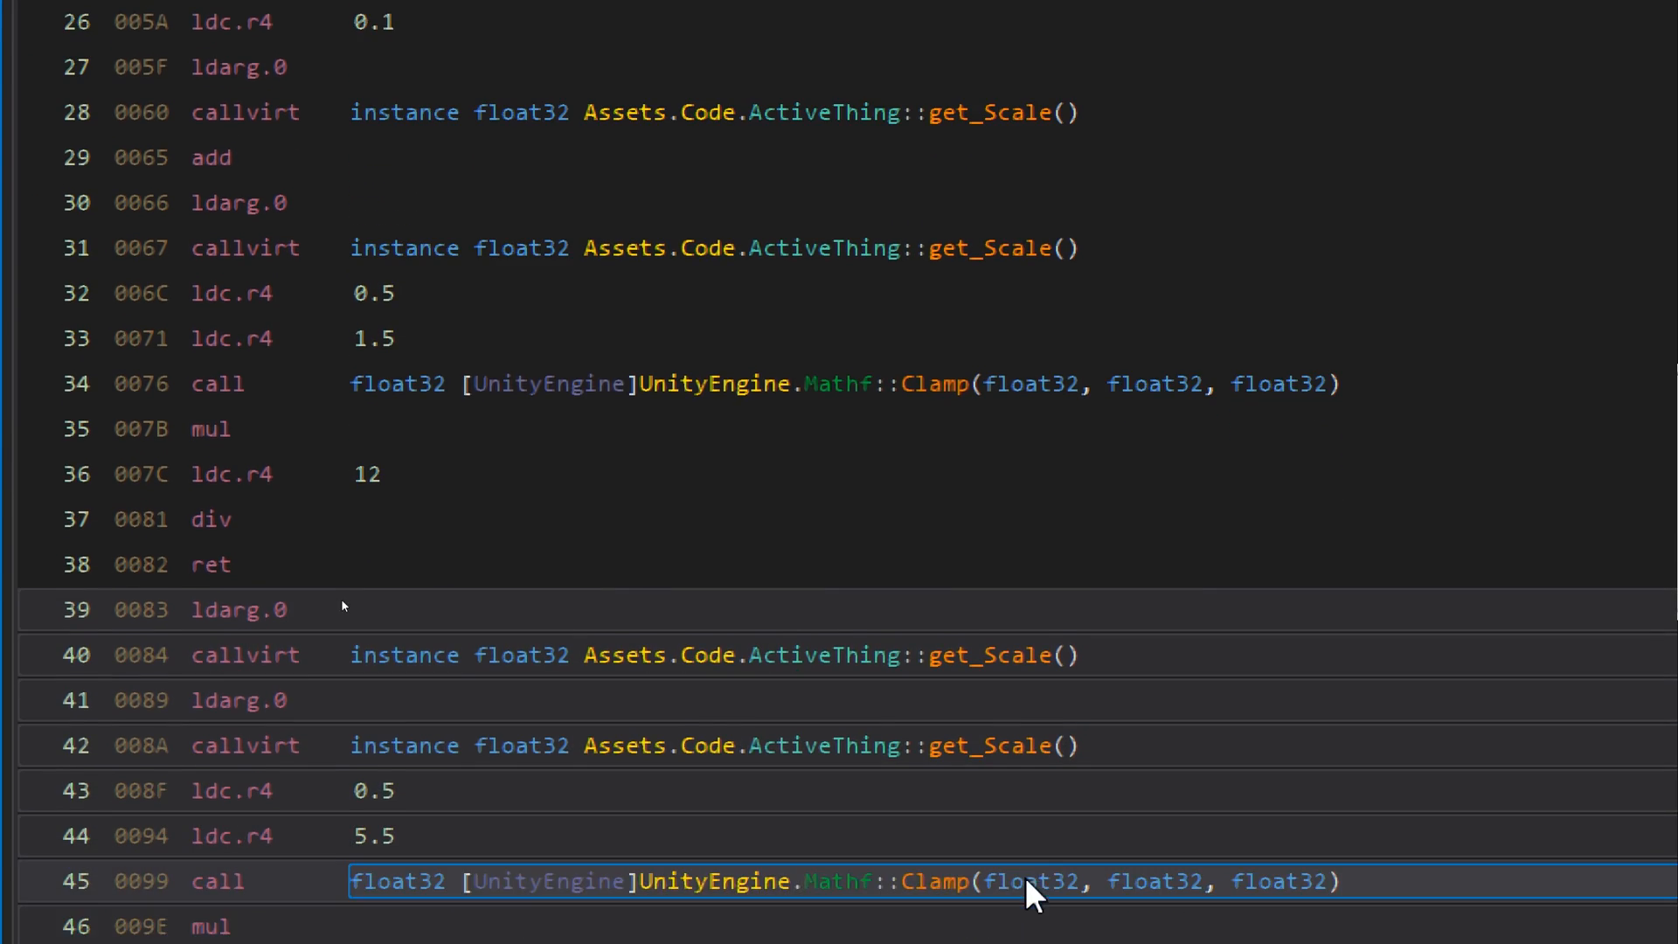
Change the non-Survival ldc.r4 divisor from 5 to 50 and verify 50f in the decompiled code.
scroll("down", 3)
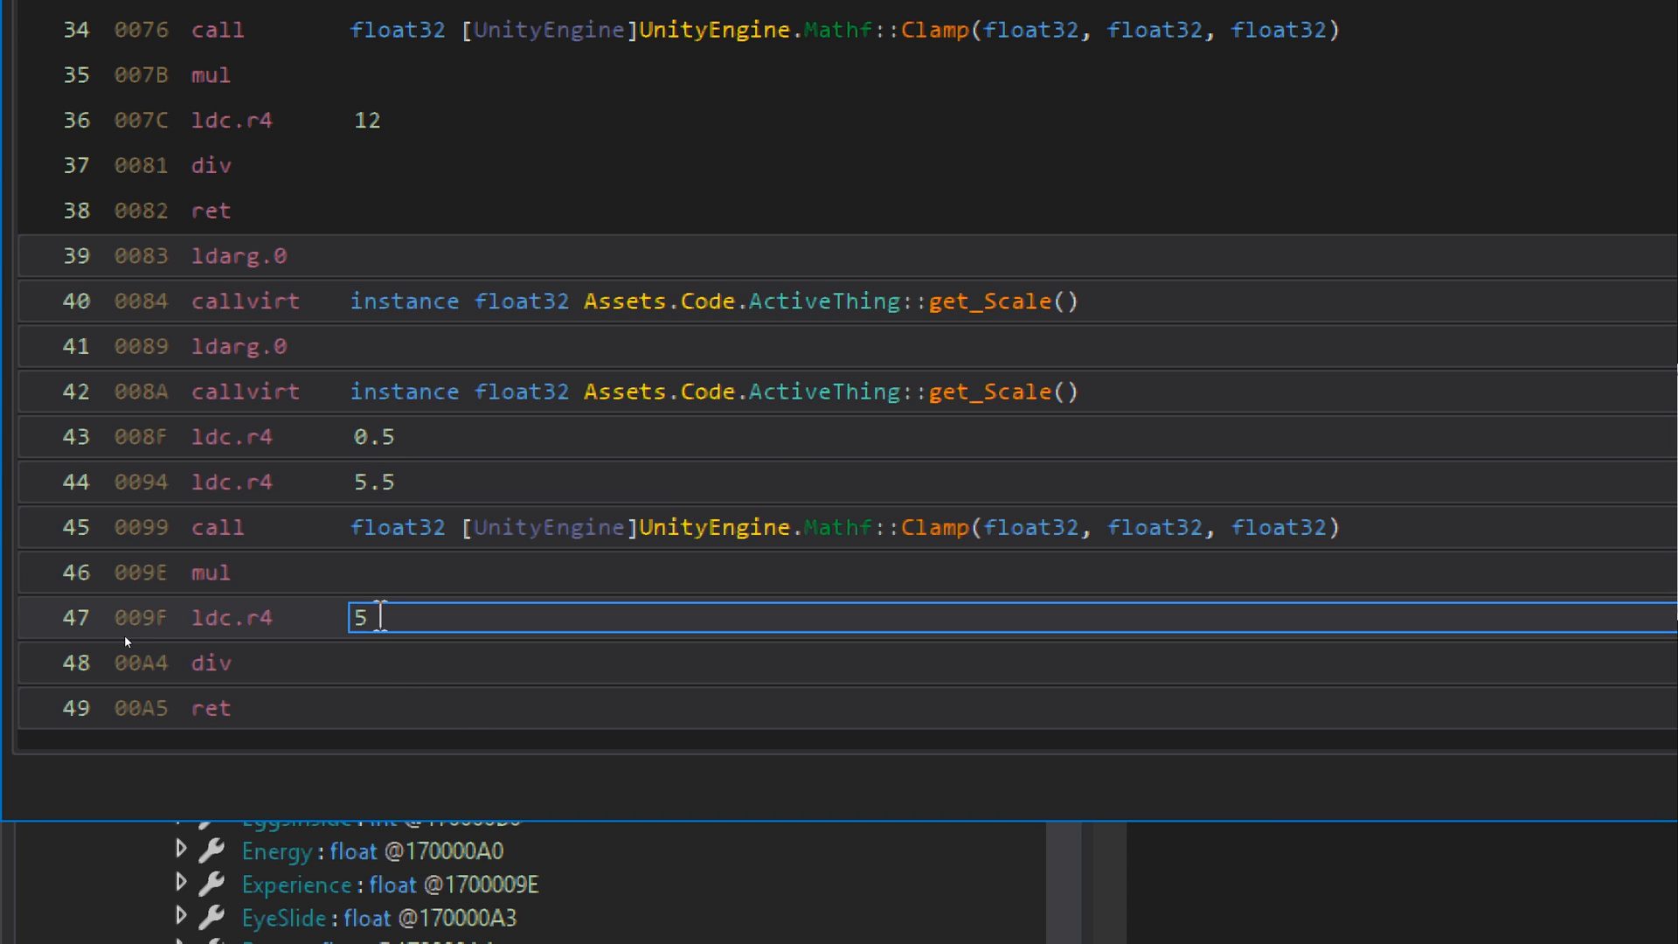
mouse_move(413, 622)
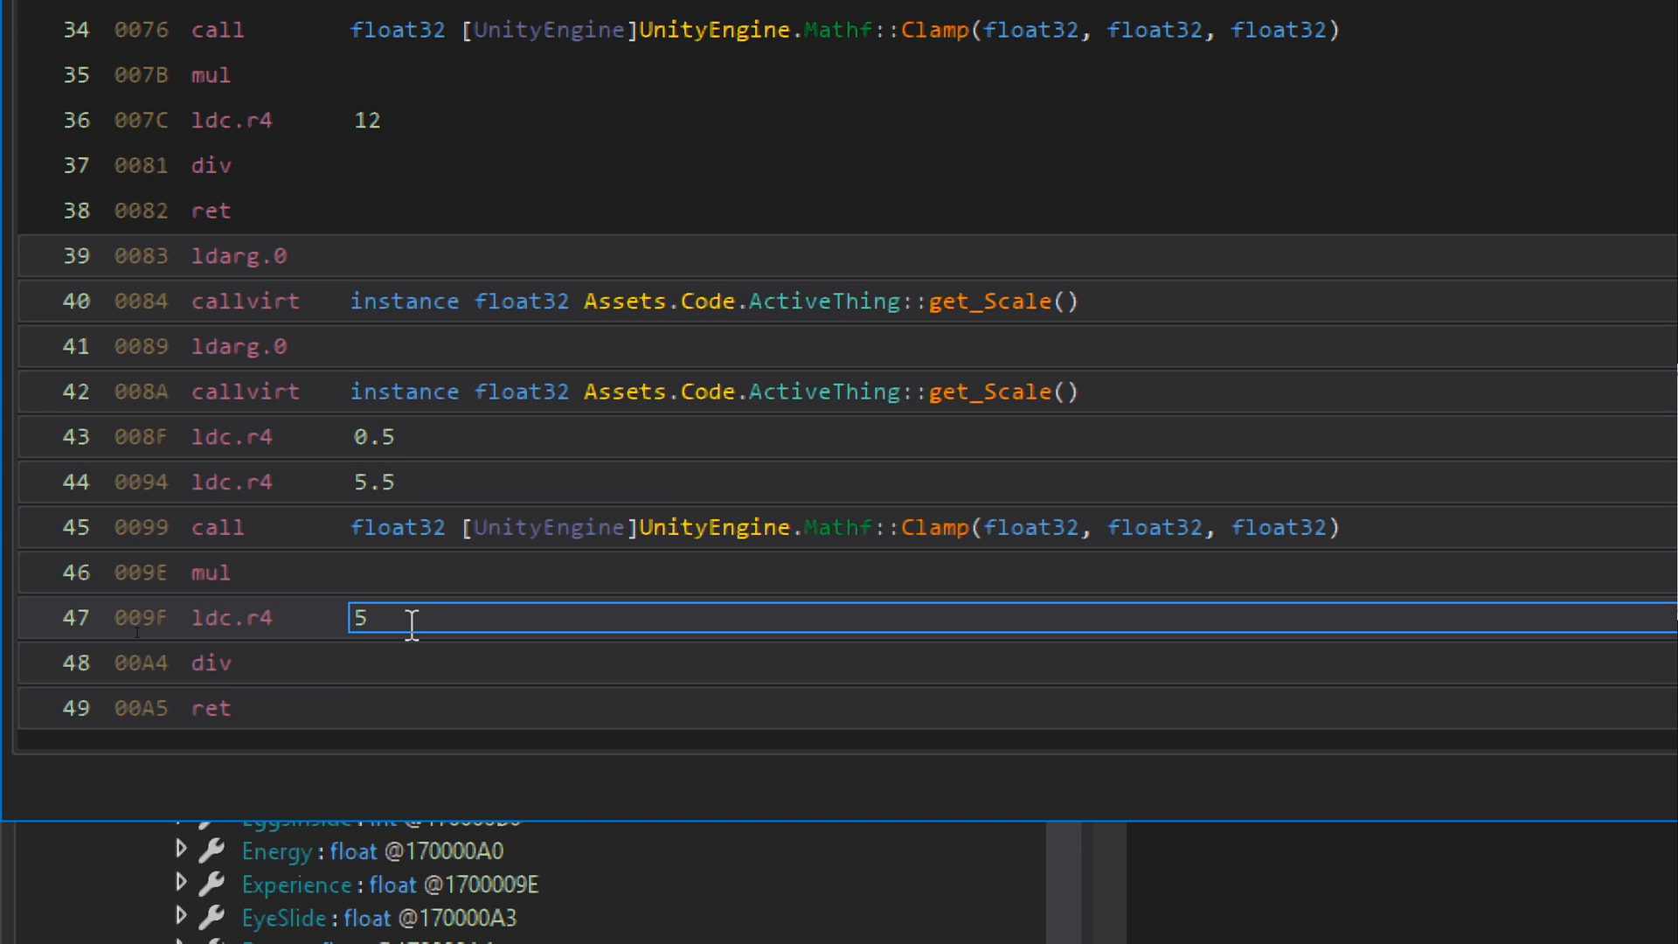
type("0")
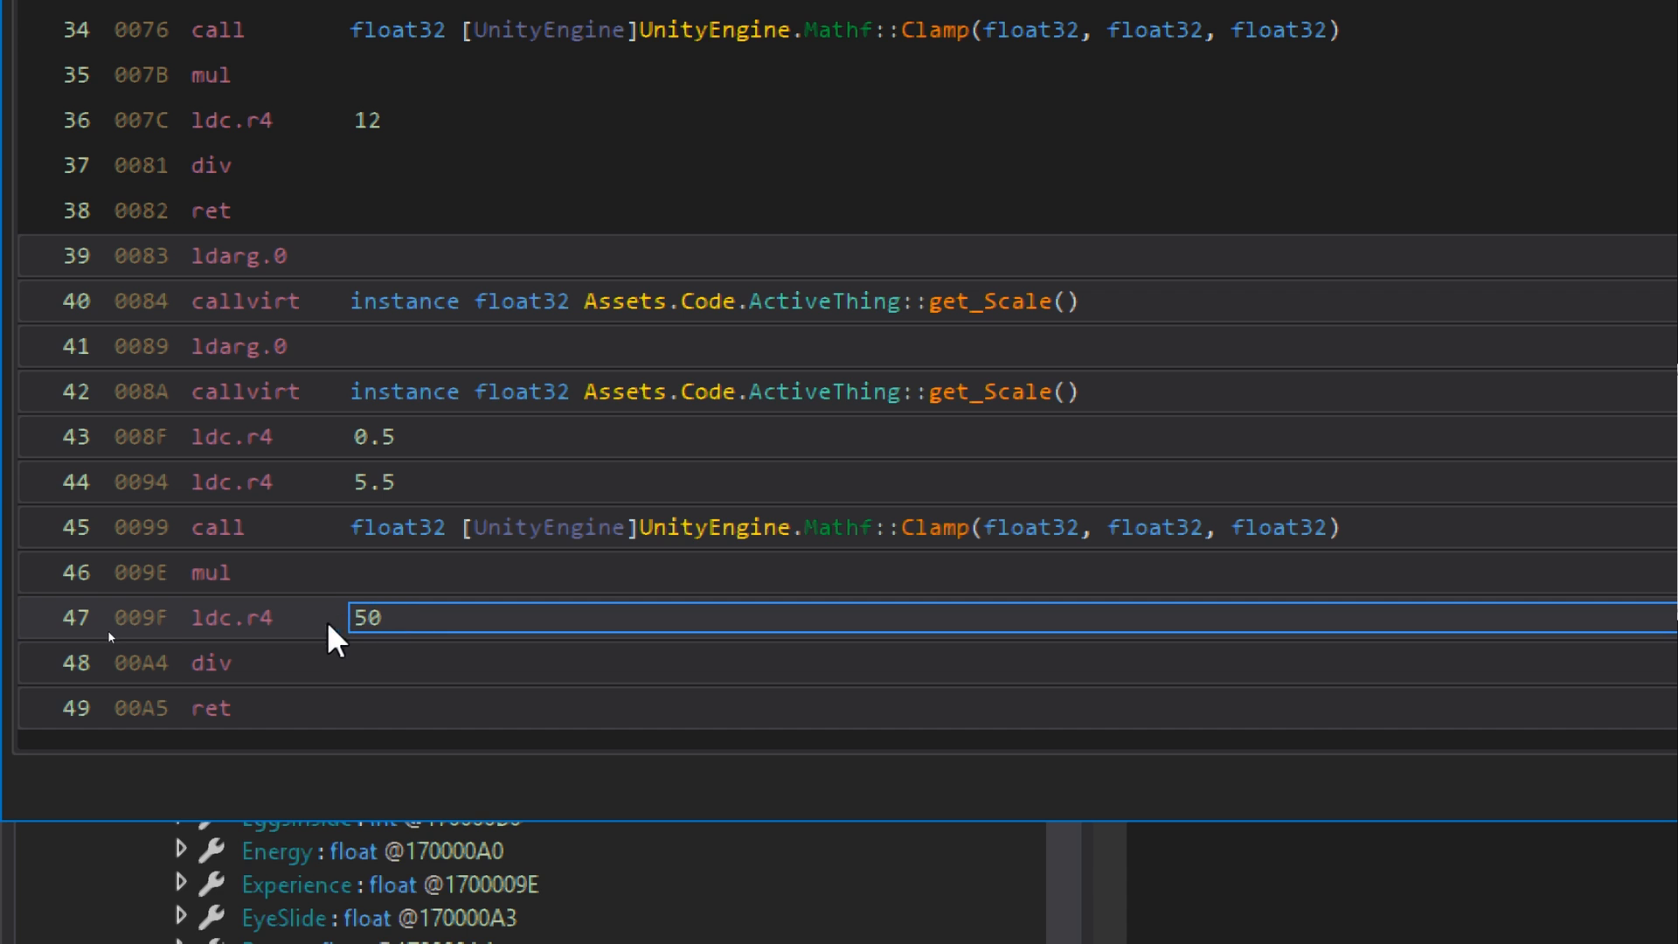
mouse_move(297, 666)
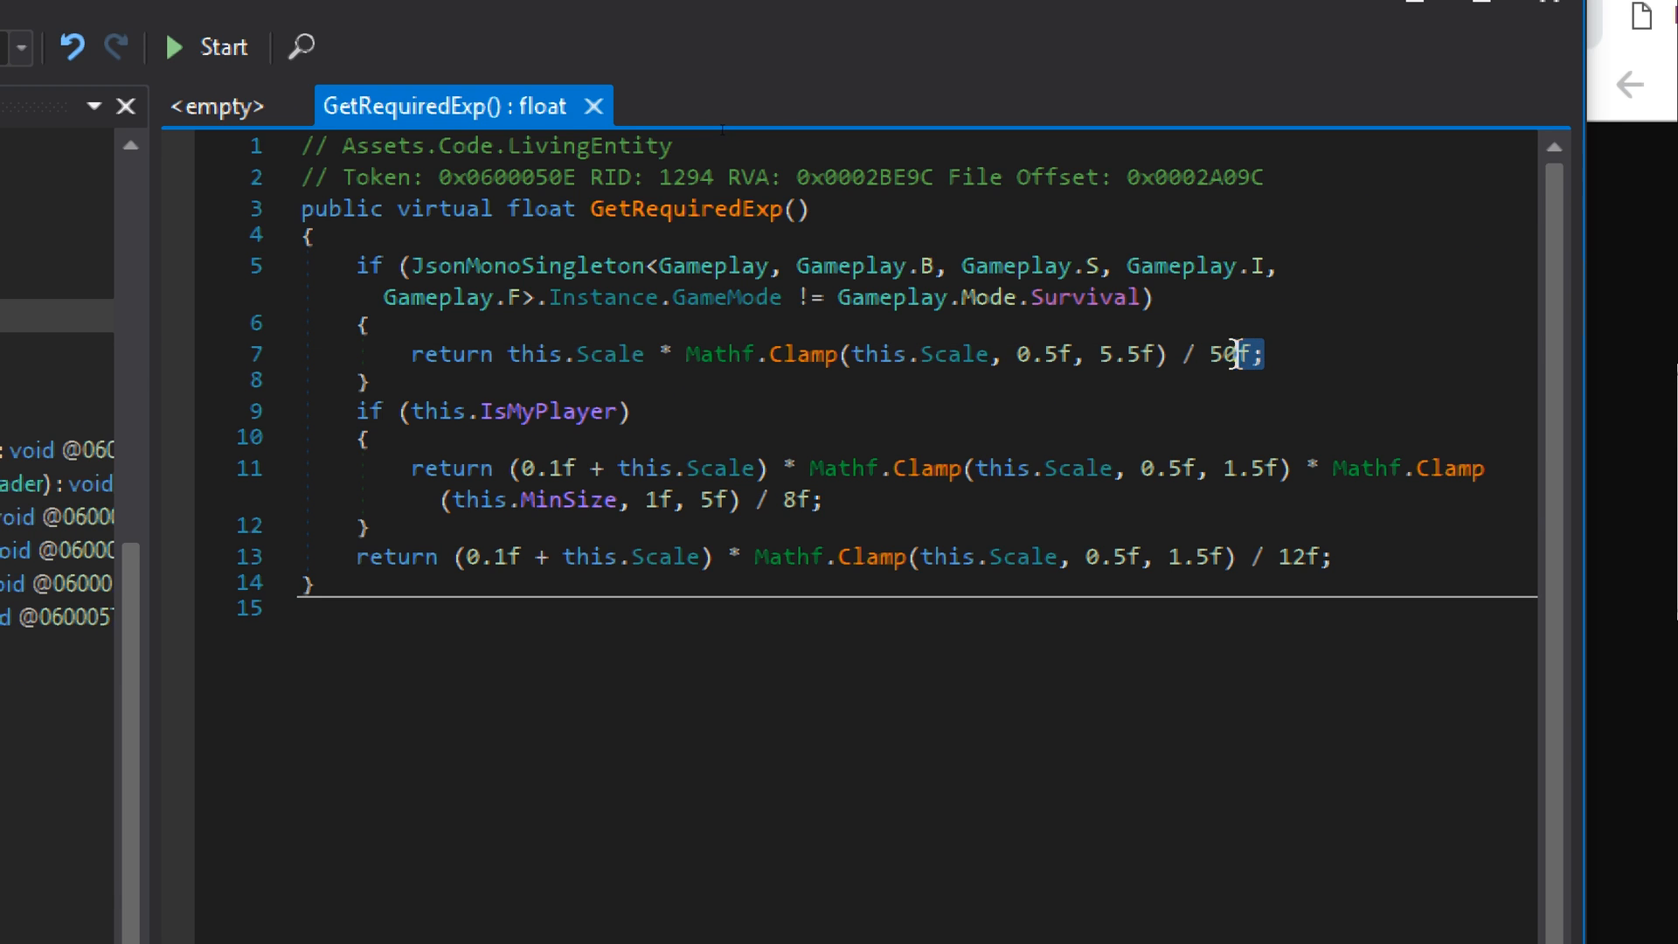
double_click(1224, 353)
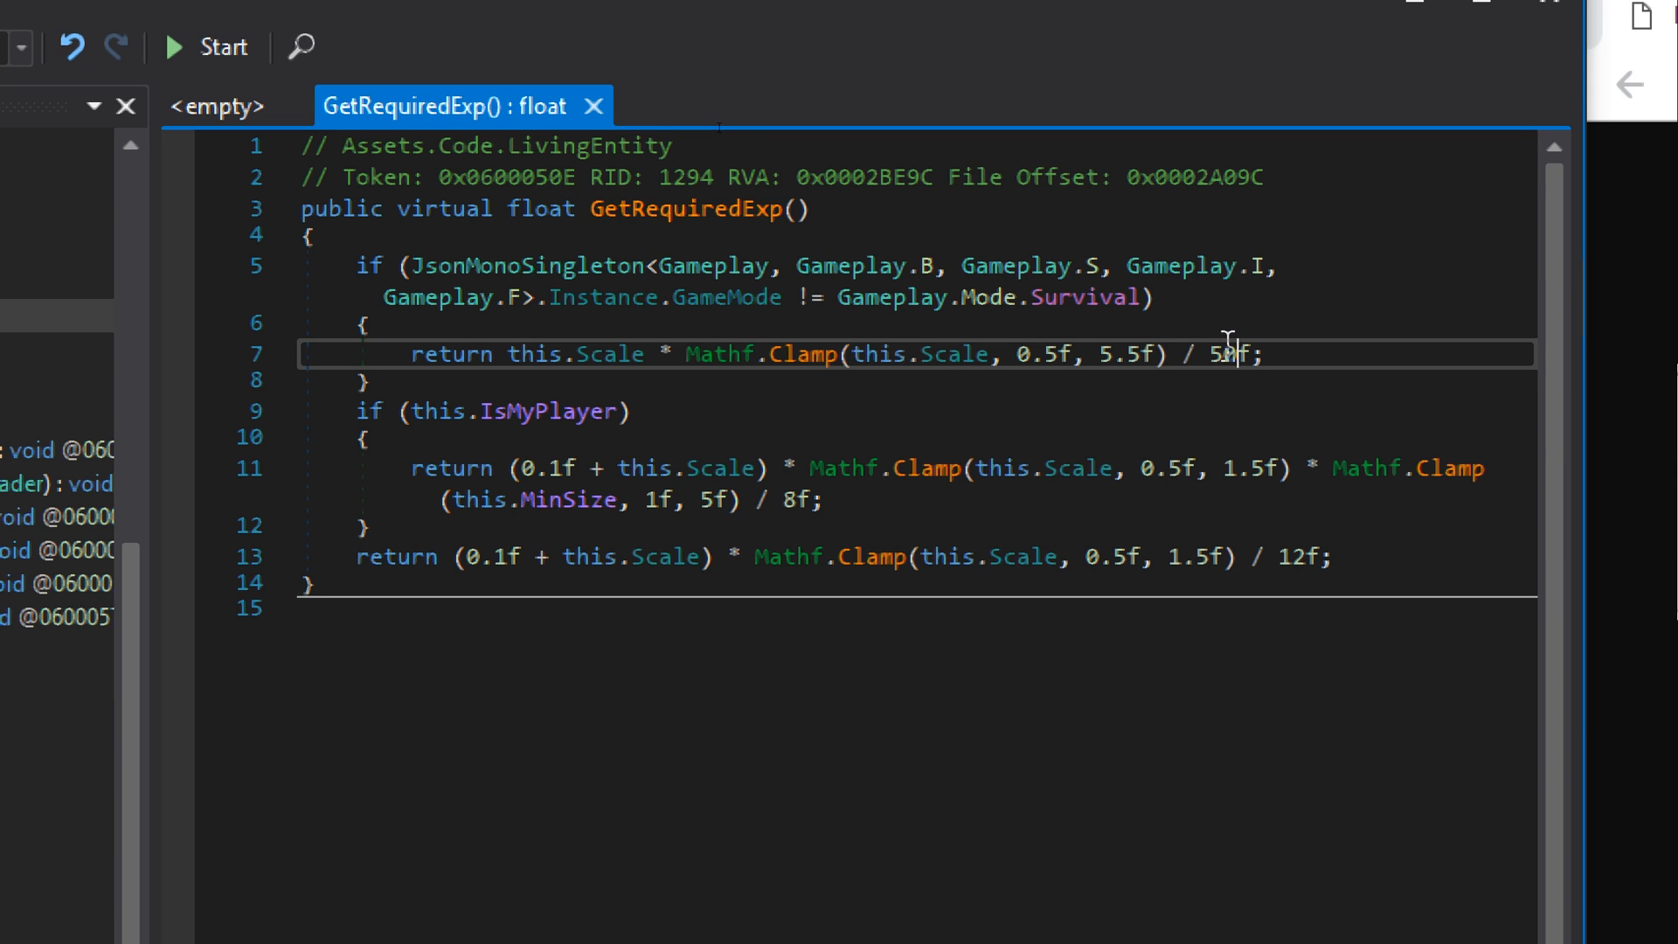
mouse_move(792, 514)
type("0")
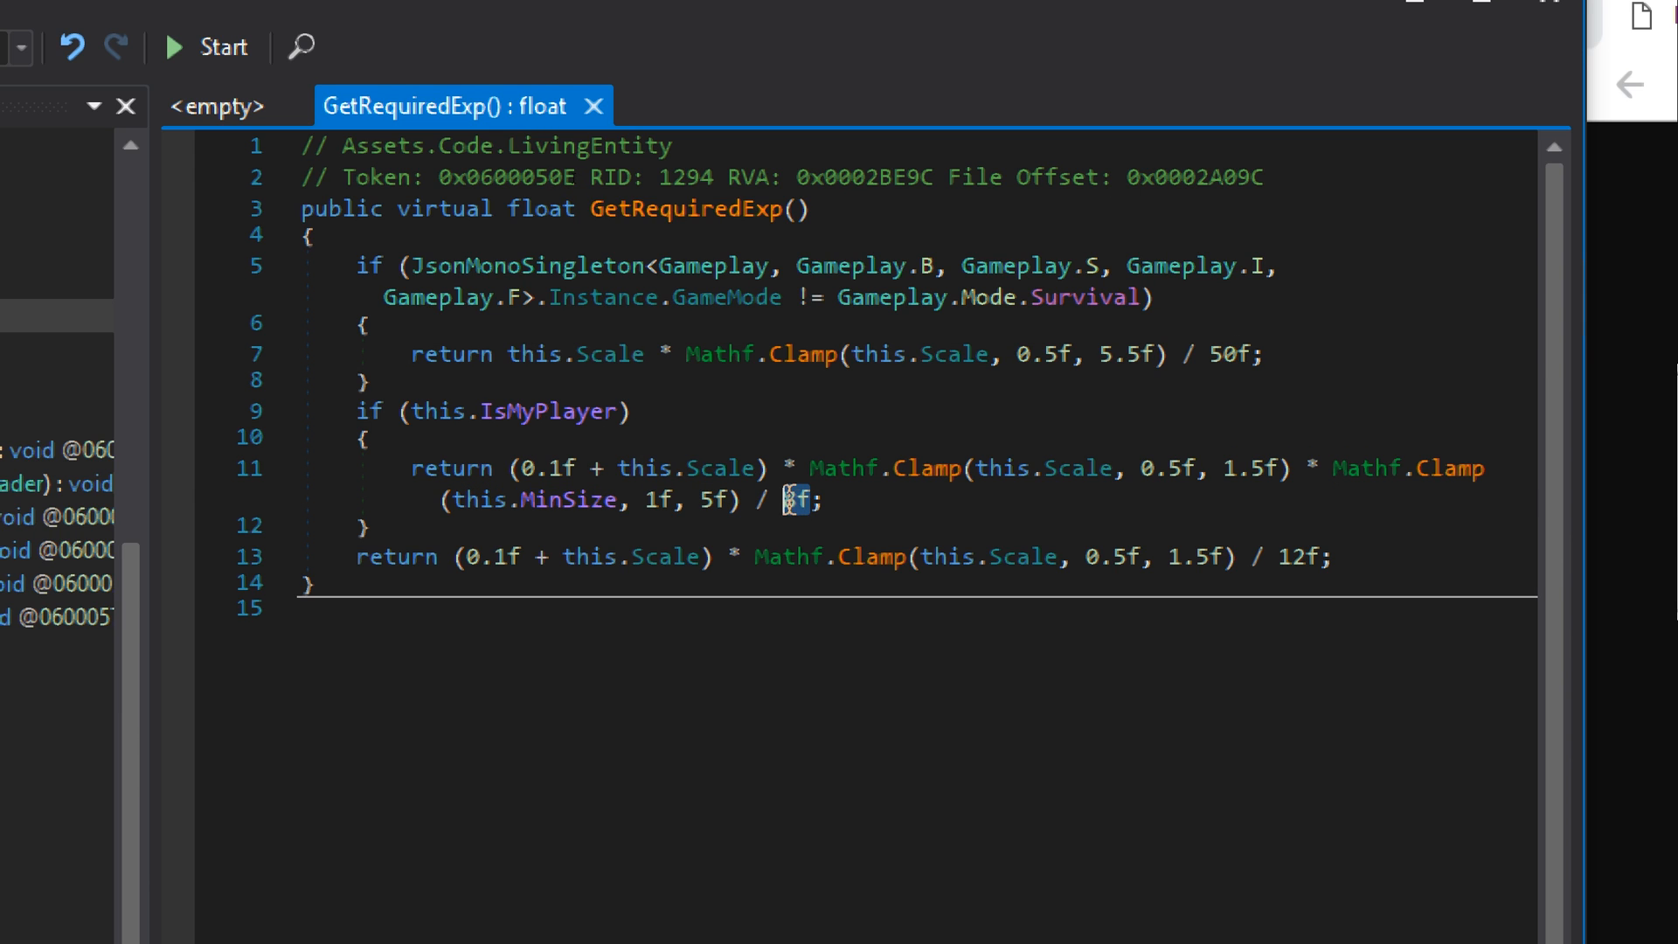
Change the IsMyPlayer branch ldc.r4 divisor from 8 to 800 via Edit IL Instructions.
right_click(625, 489)
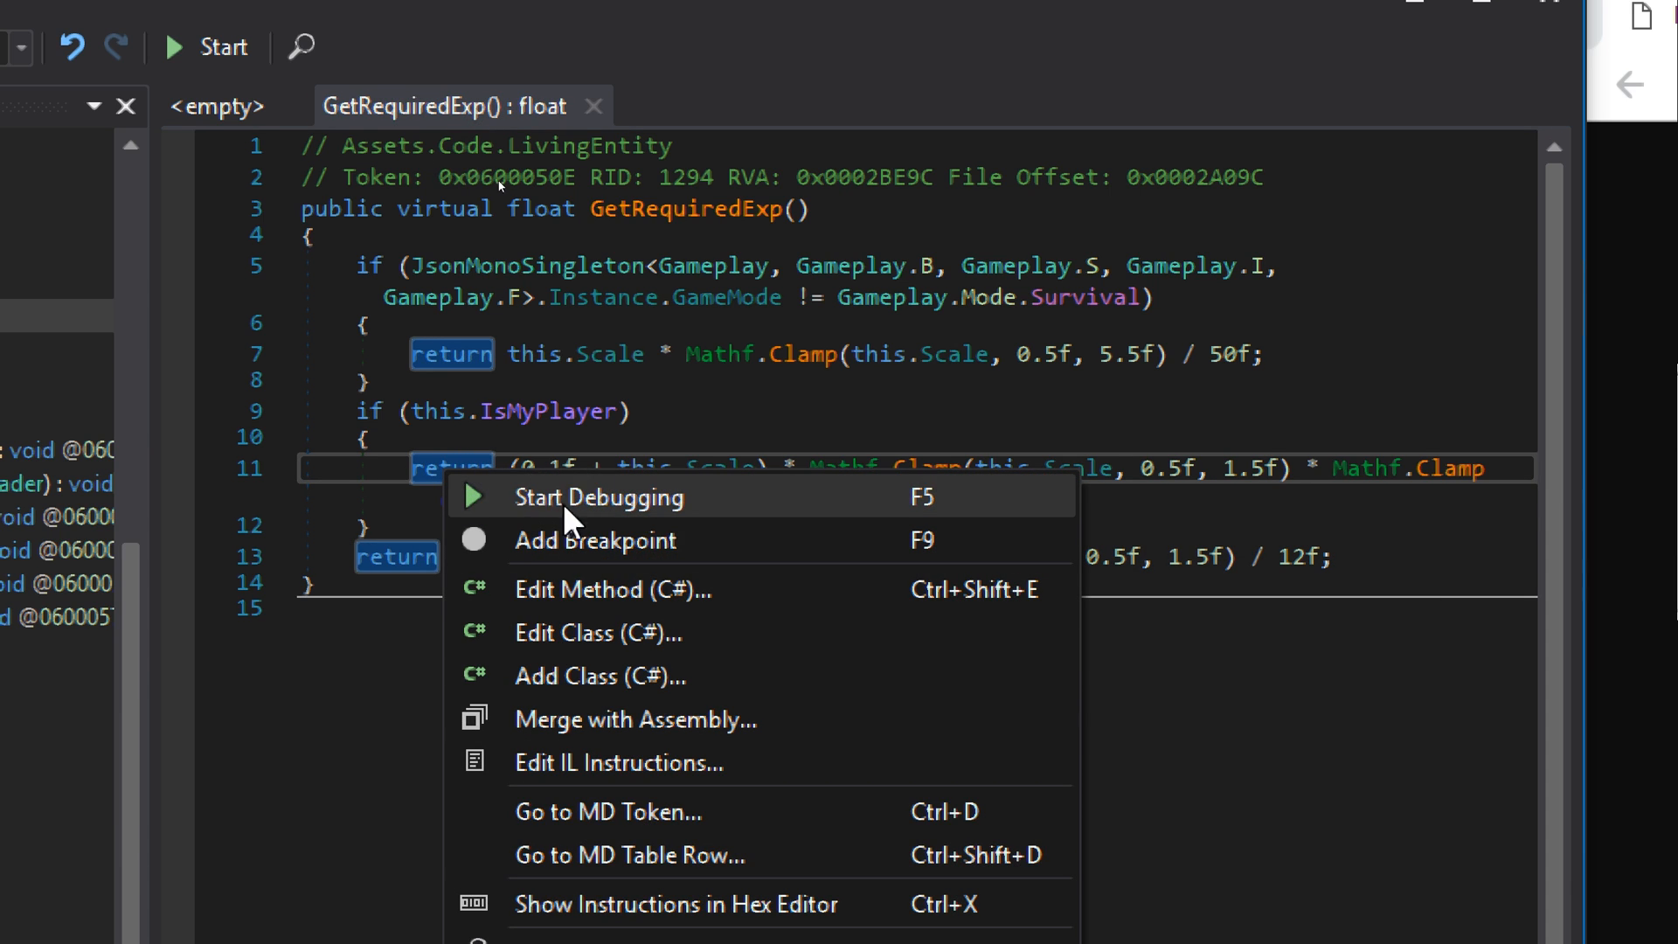
left_click(617, 762)
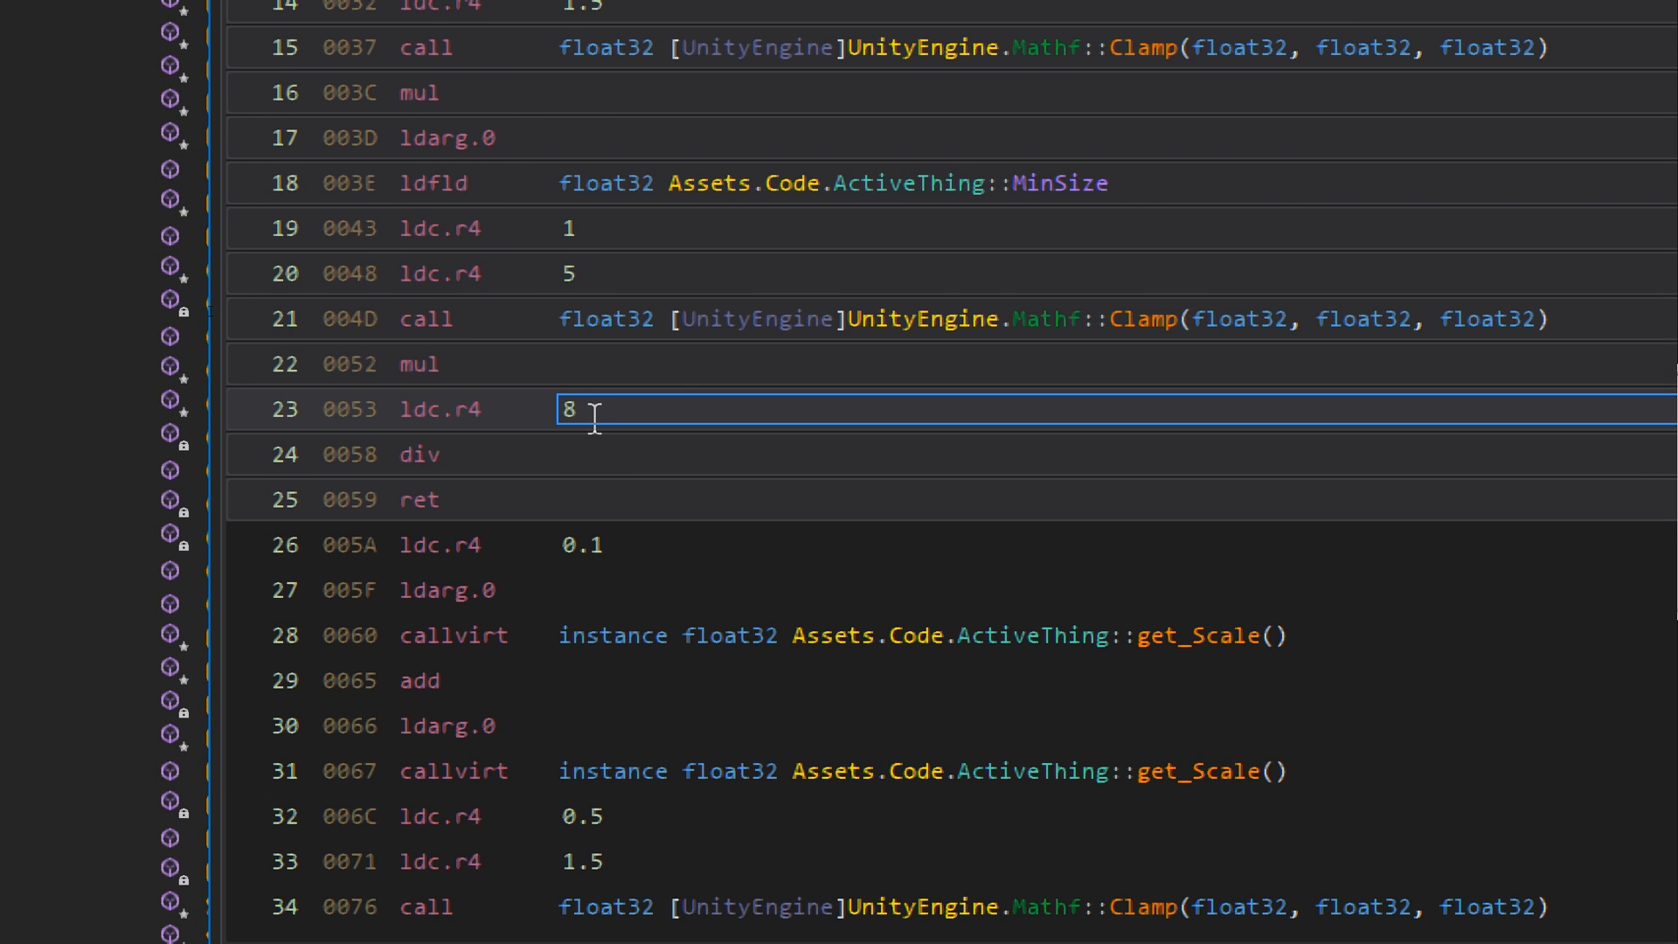
type("00")
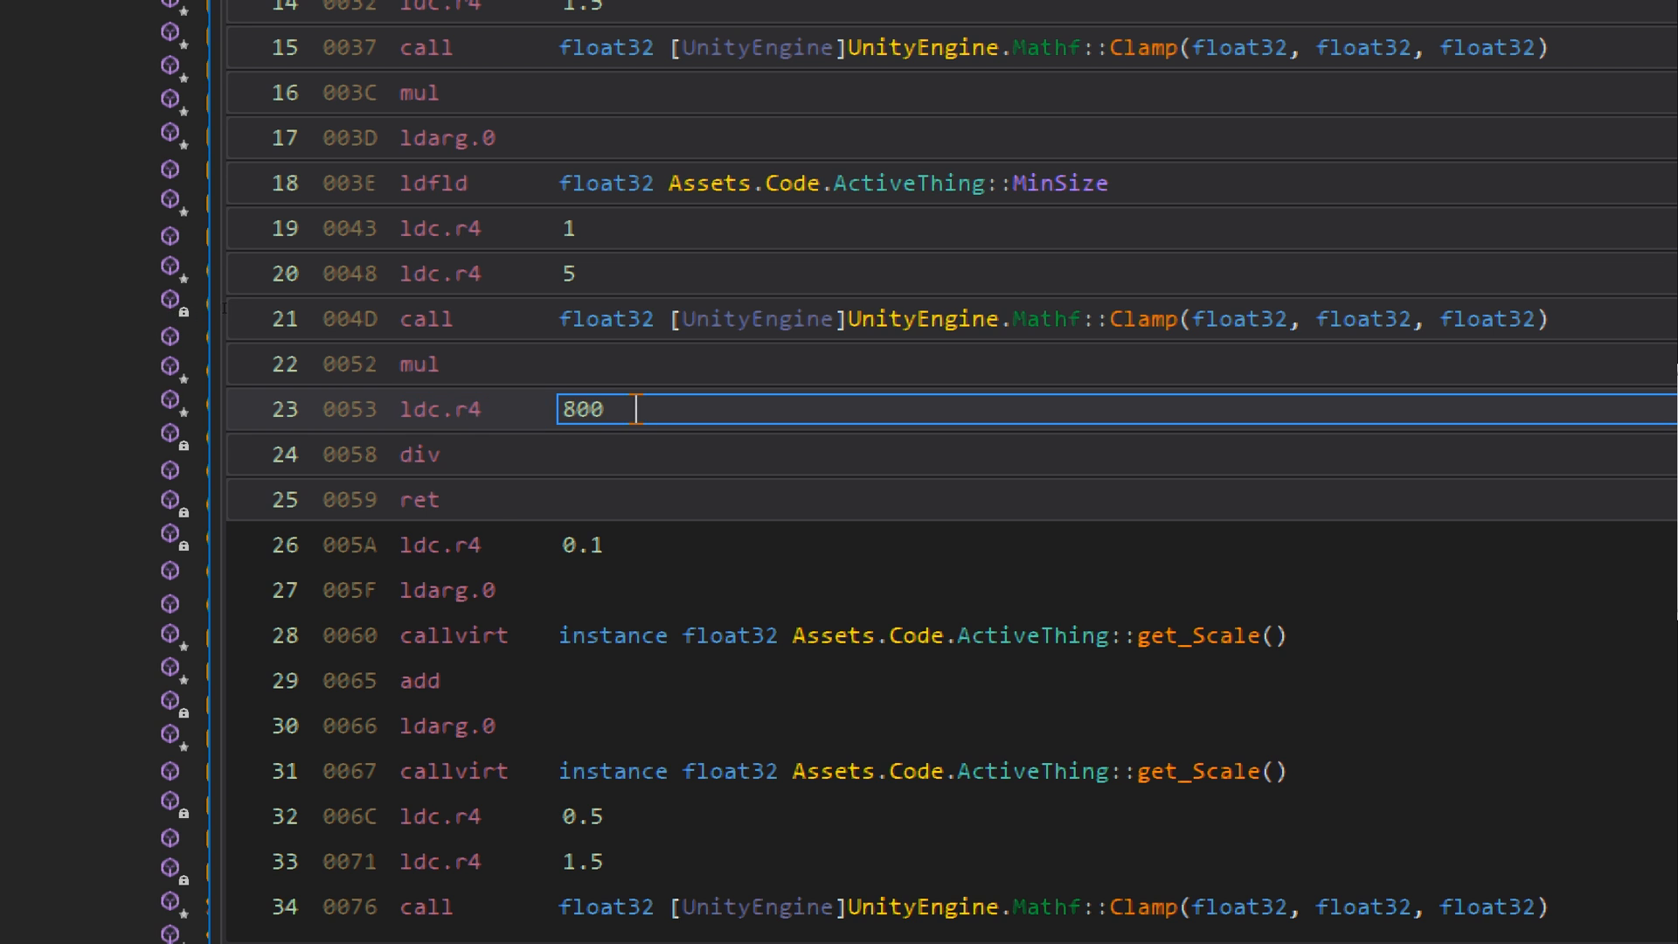
mouse_move(652, 447)
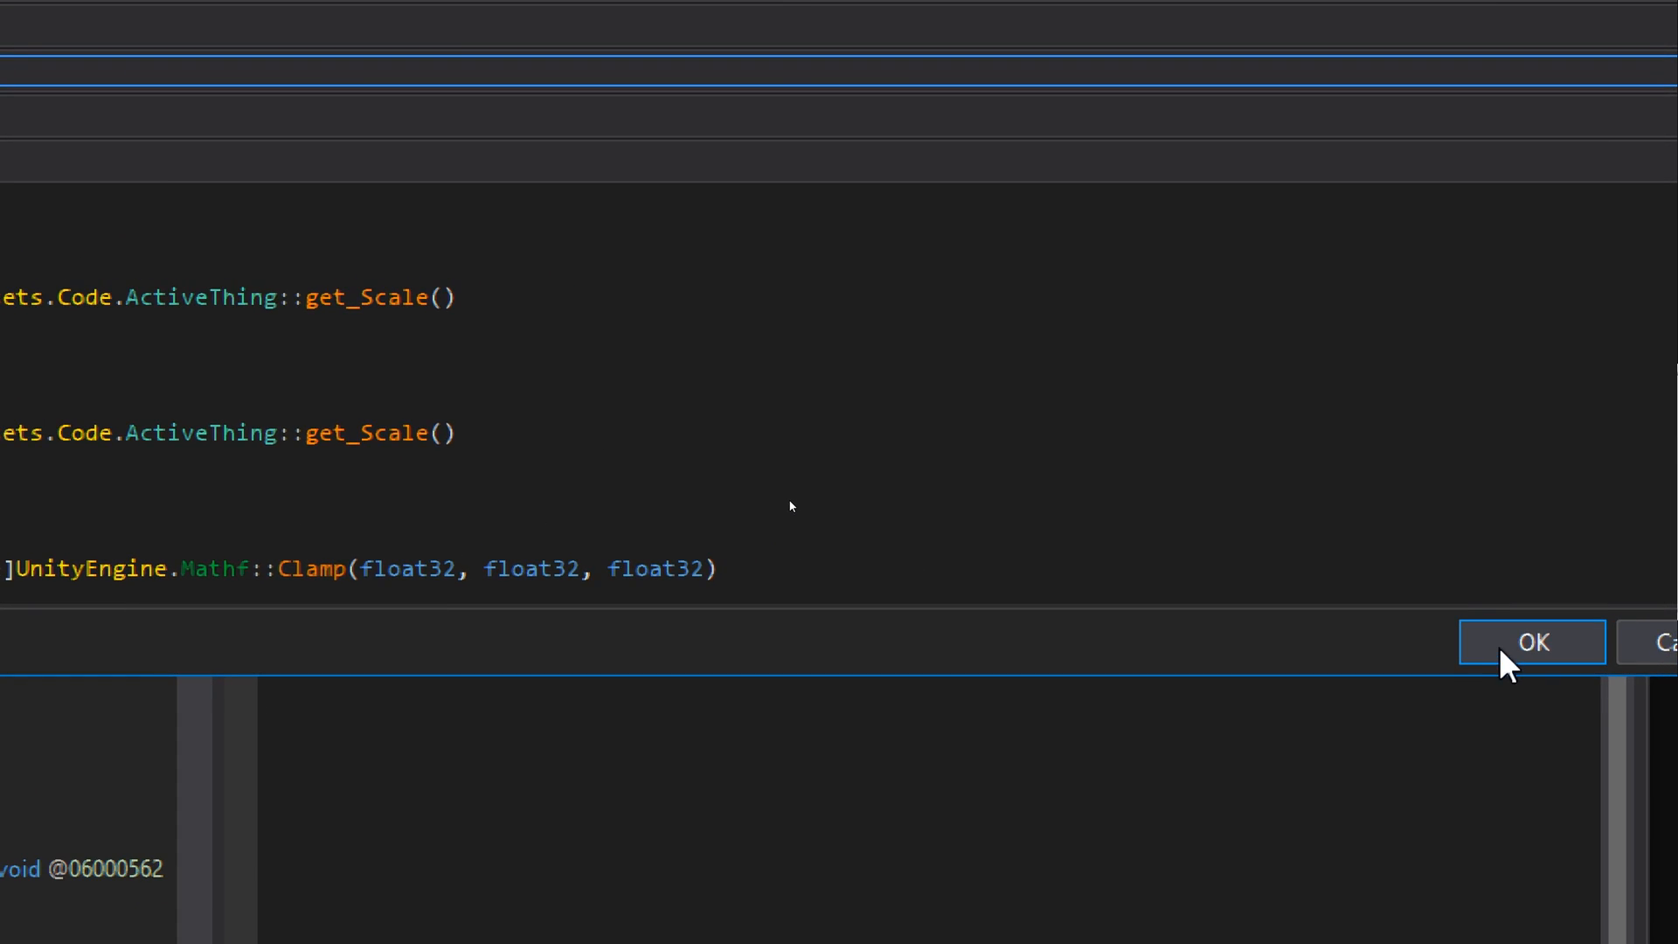
left_click(1529, 642)
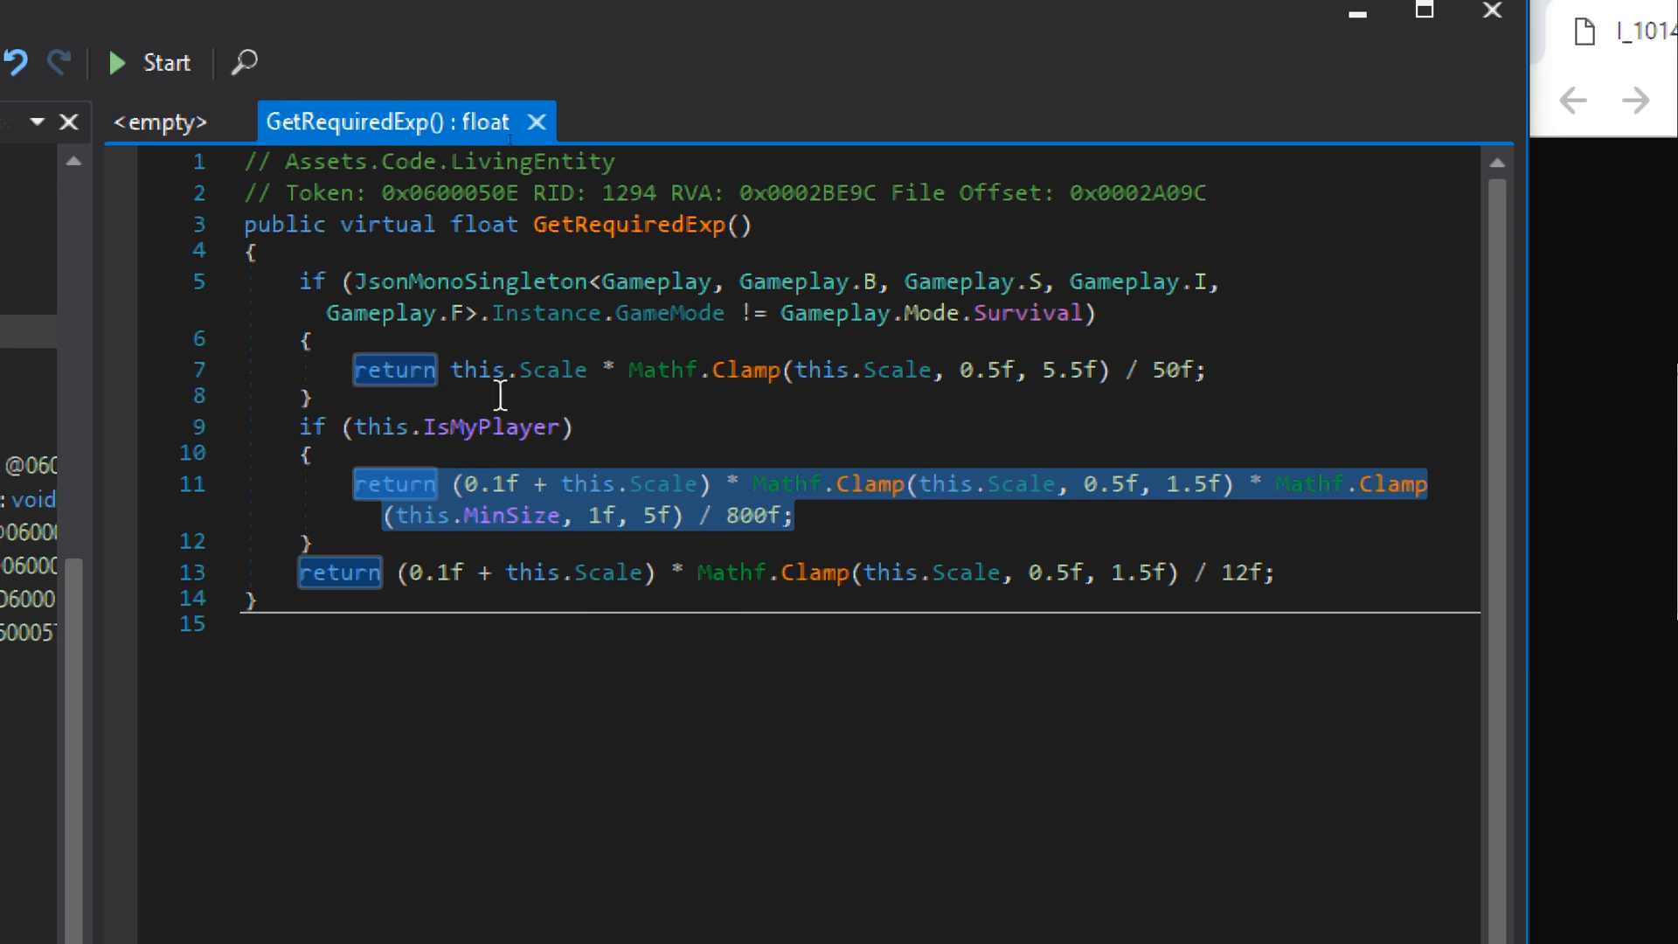
left_click(1230, 573)
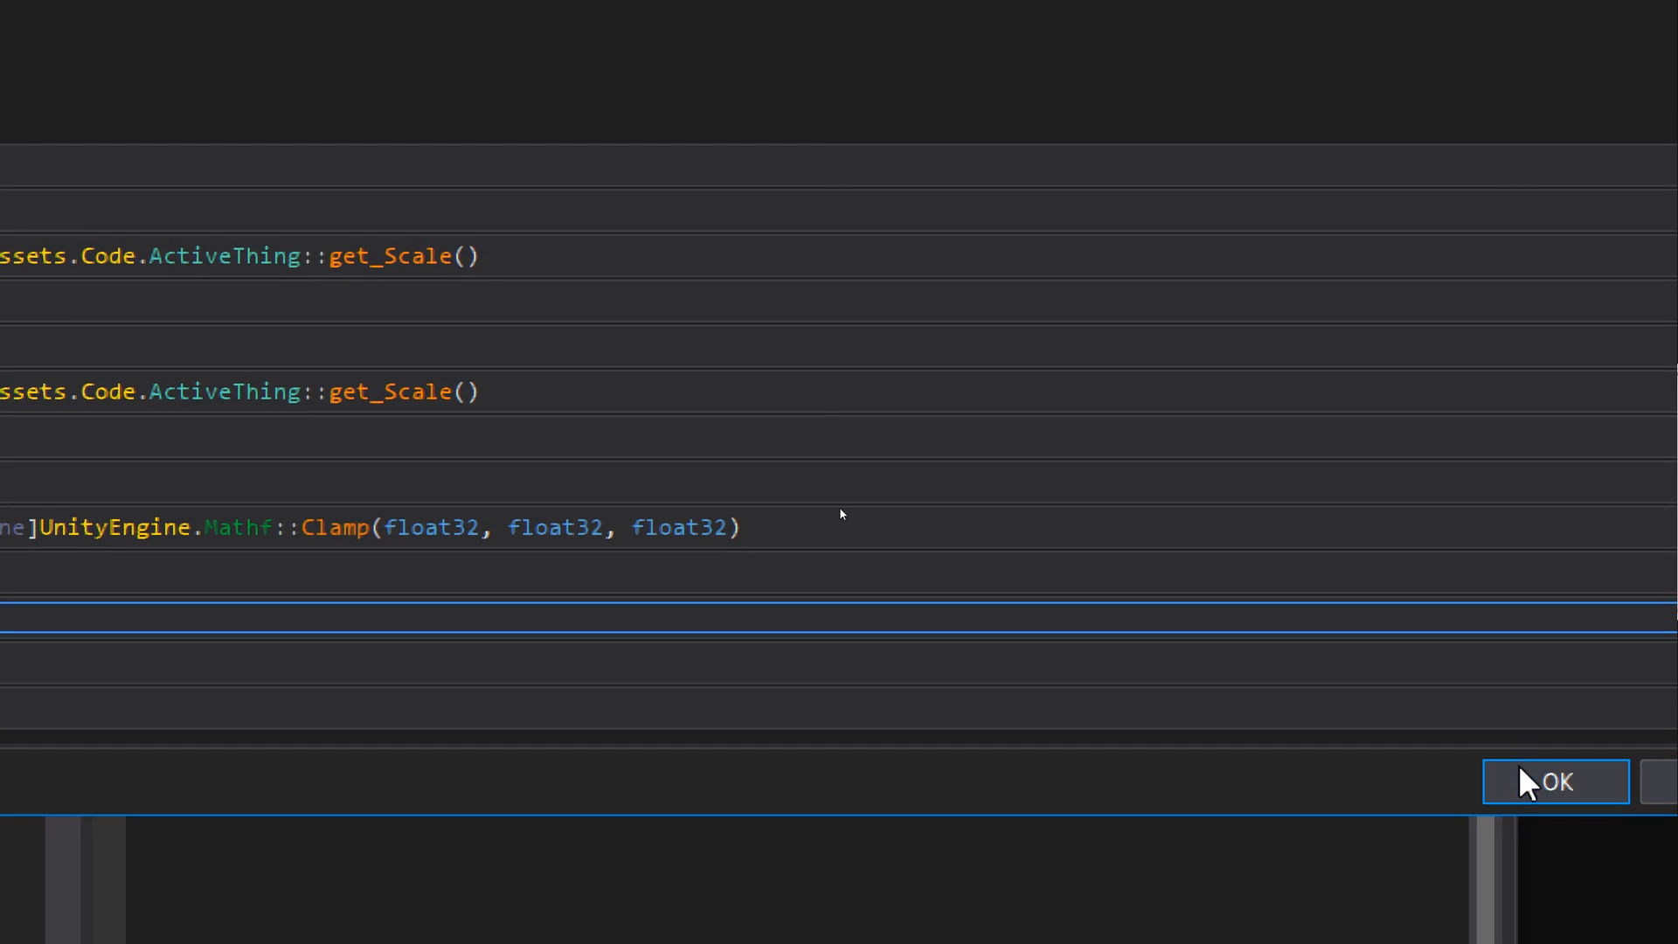
Confirm the final return's ldc.r4 divisor change from 12 to 1200 and review the instructions.
left_click(1553, 782)
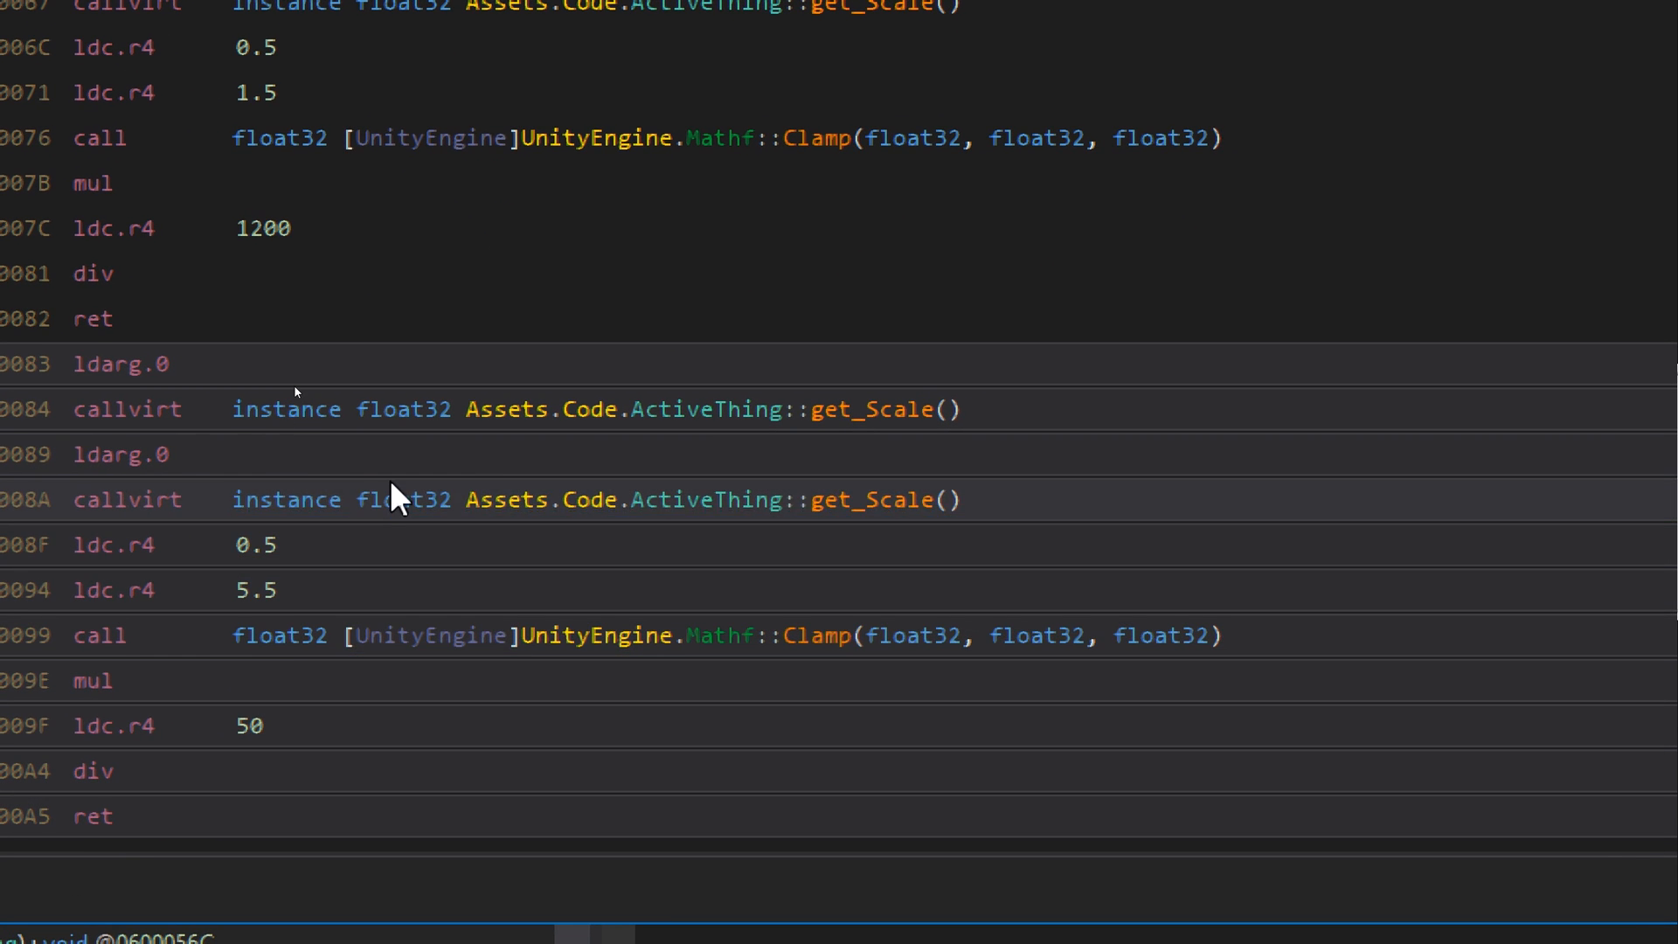
scroll("right", 3)
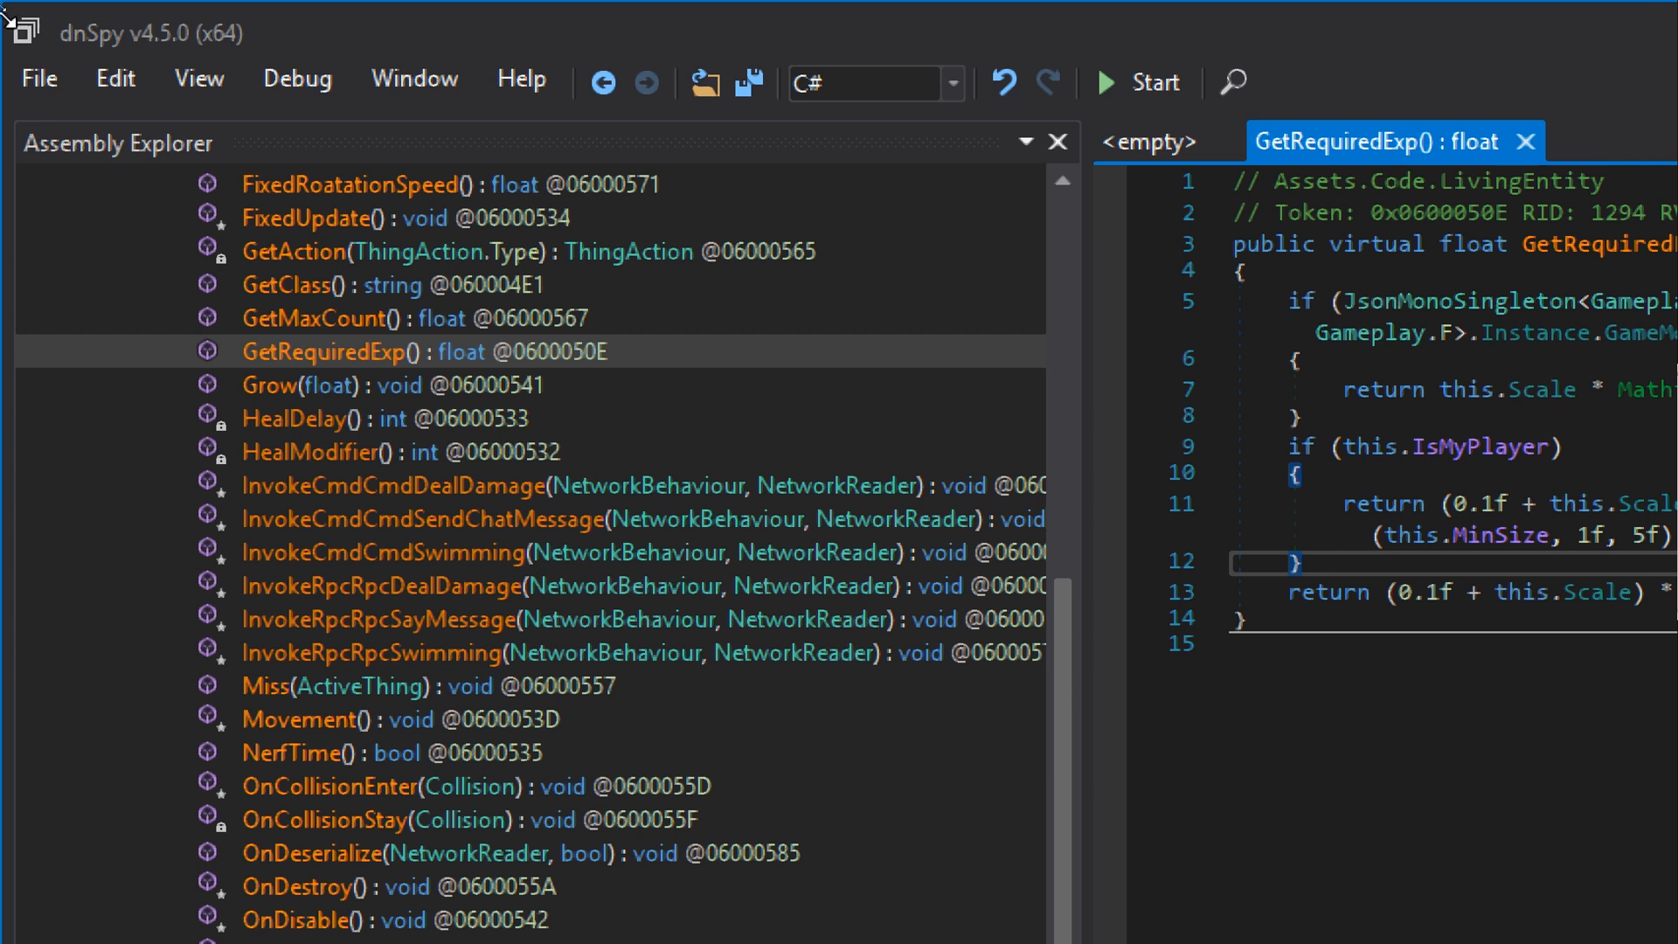
Save All, writing the modified Assembly-CSharp module back to the game folder.
left_click(39, 79)
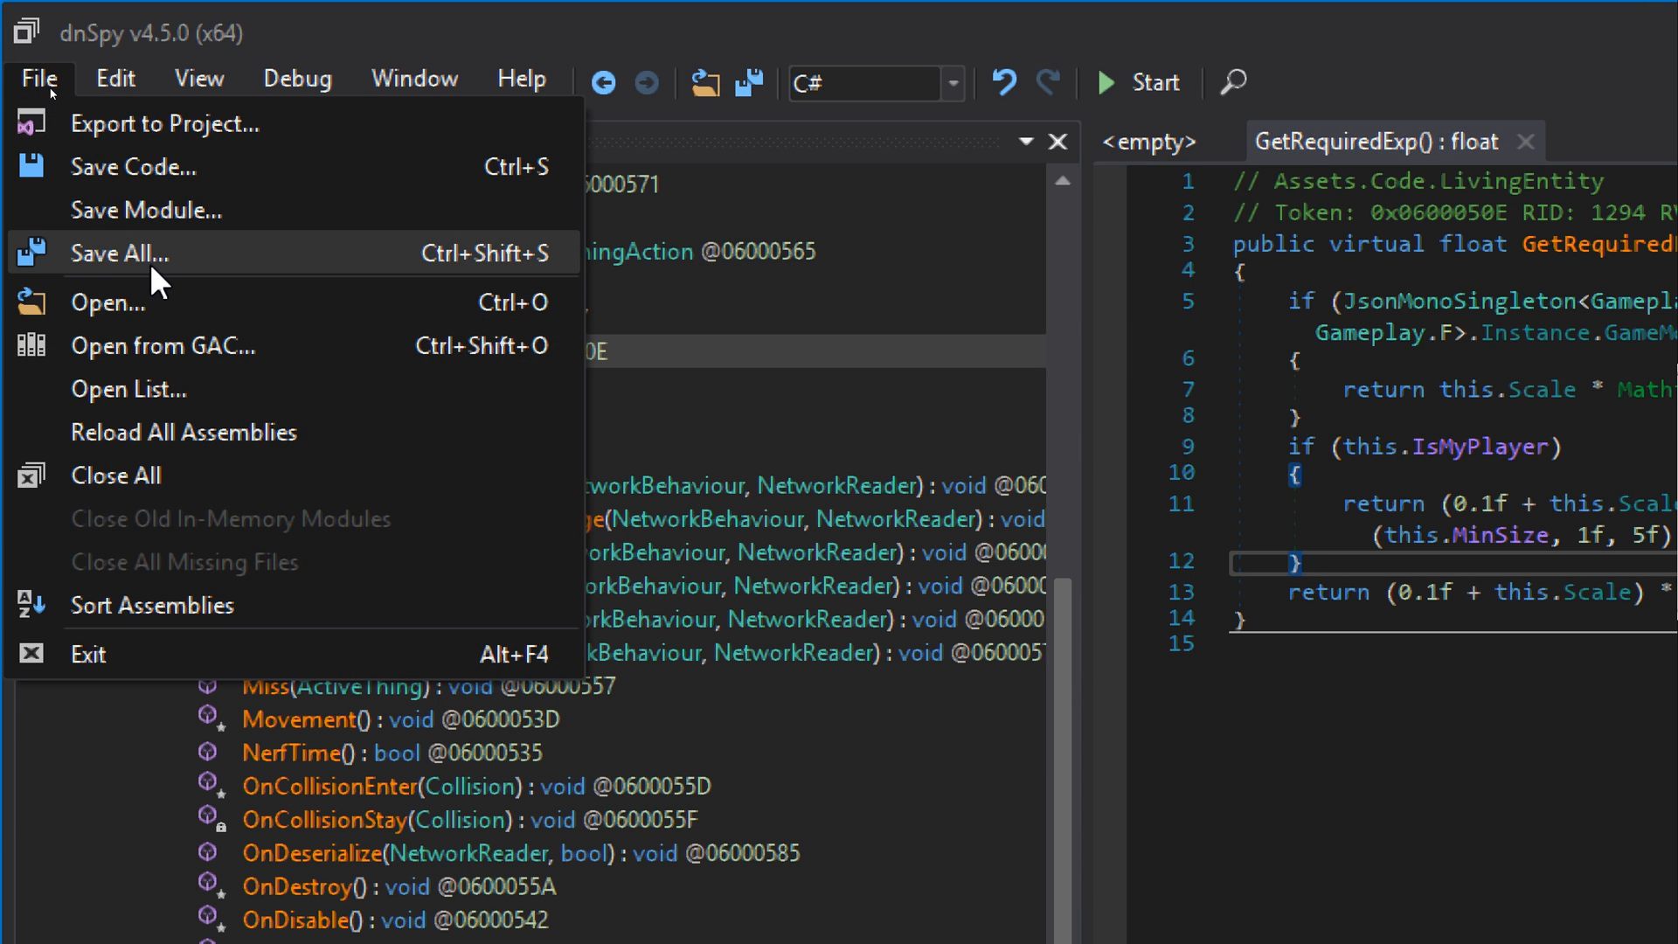
left_click(147, 210)
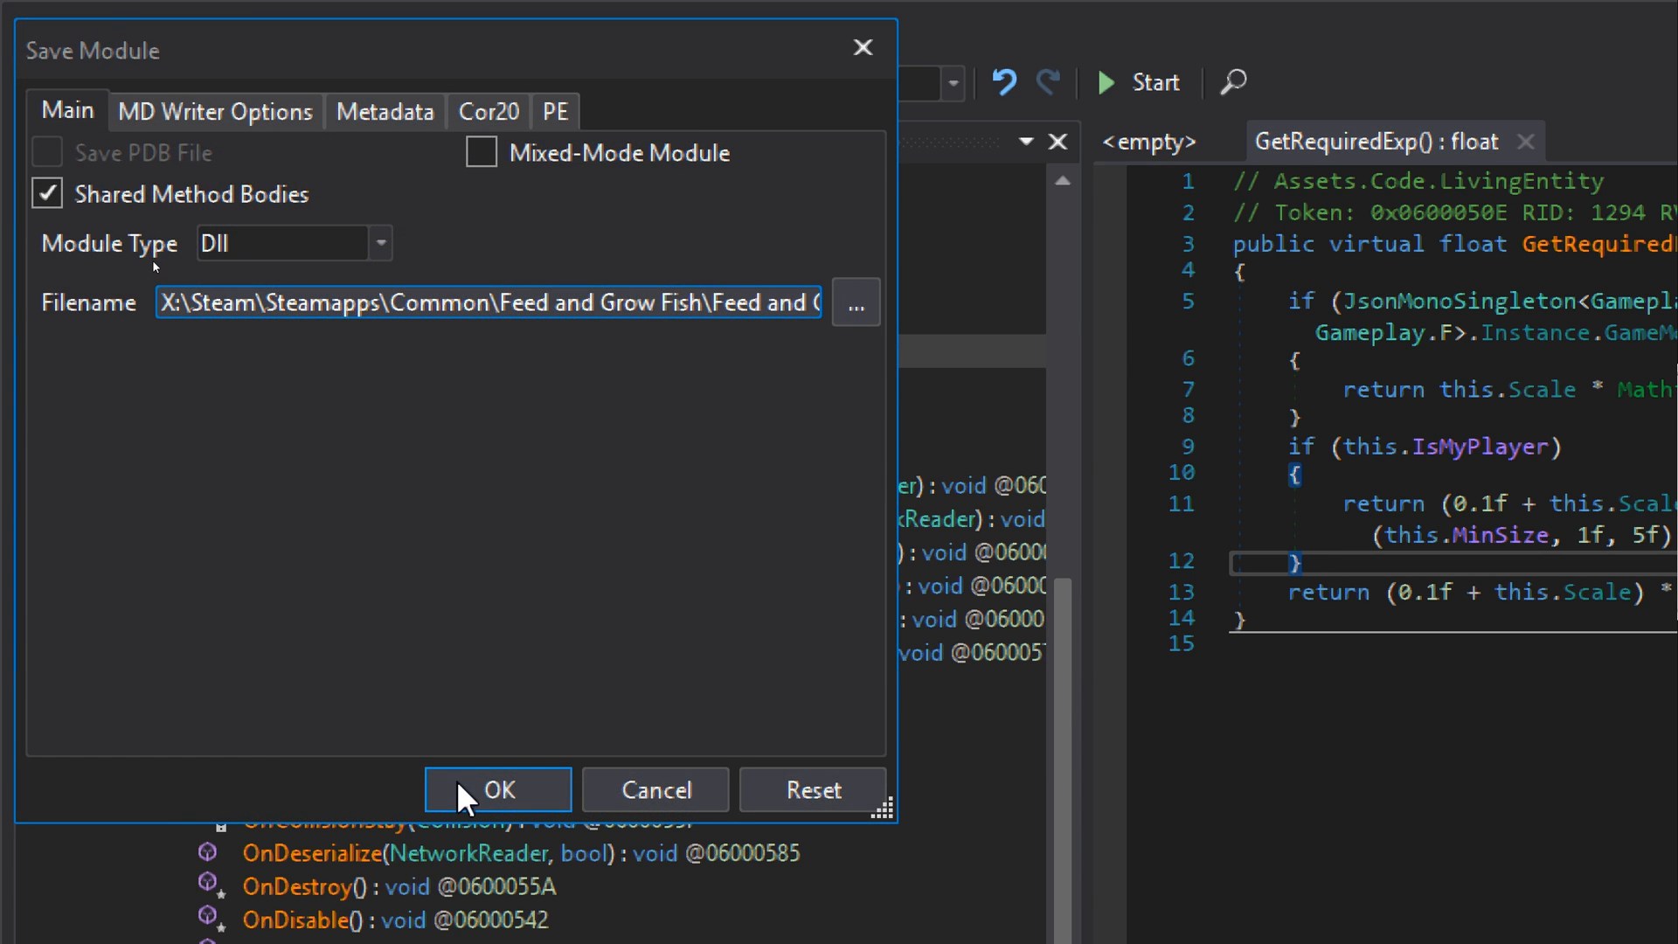
left_click(499, 790)
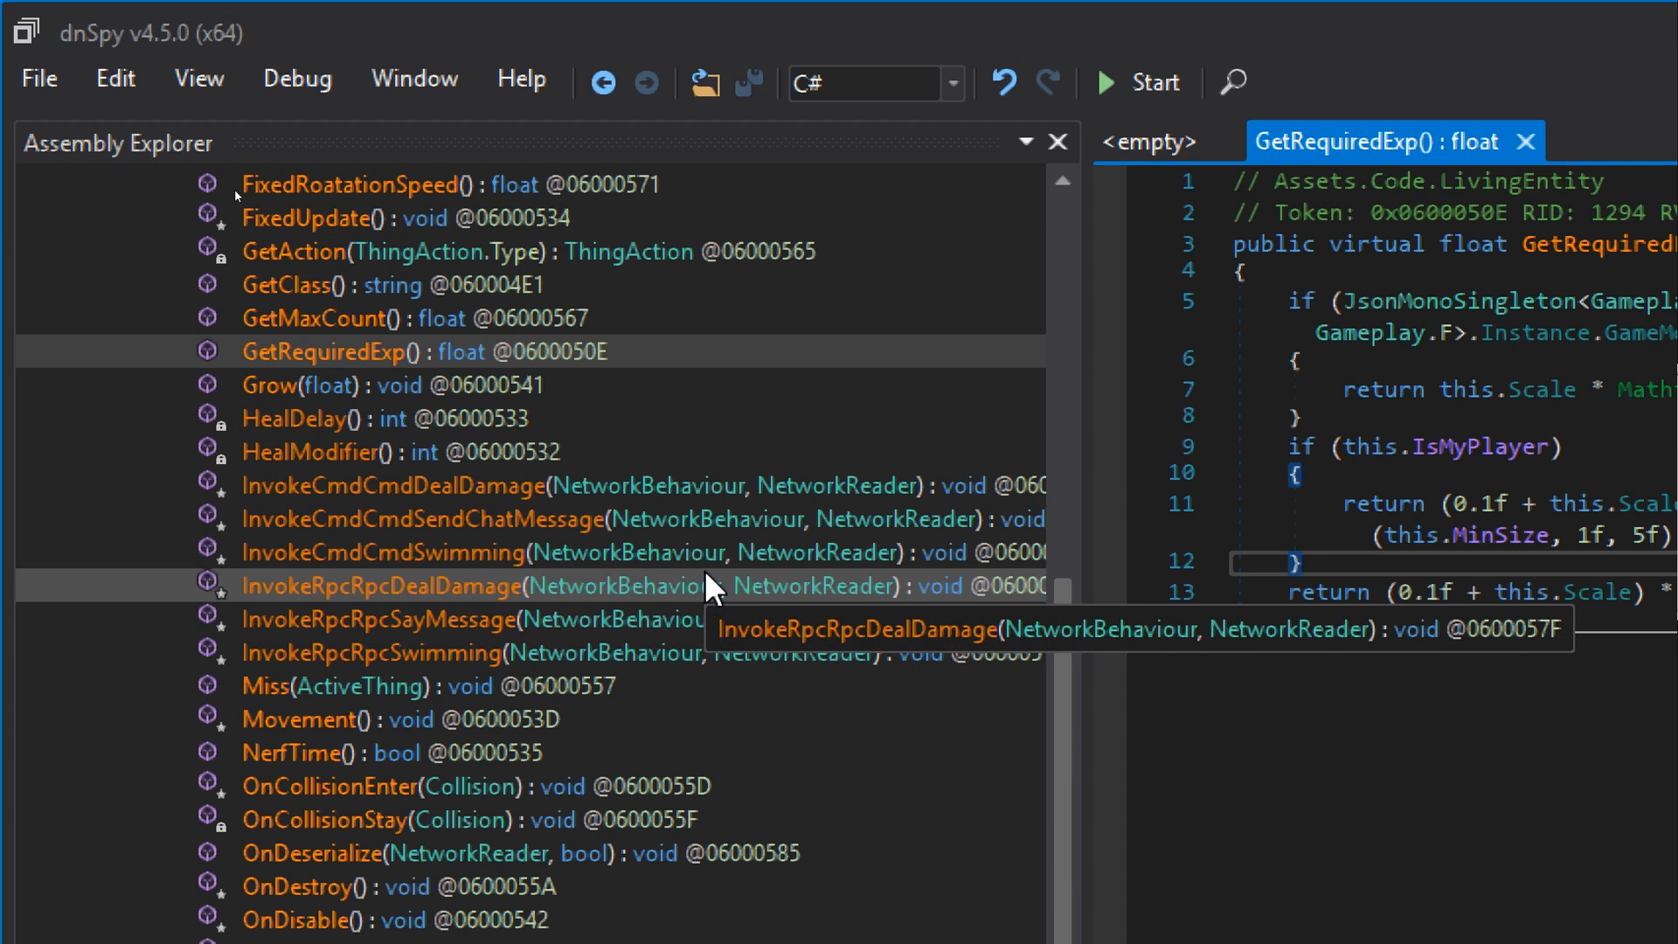